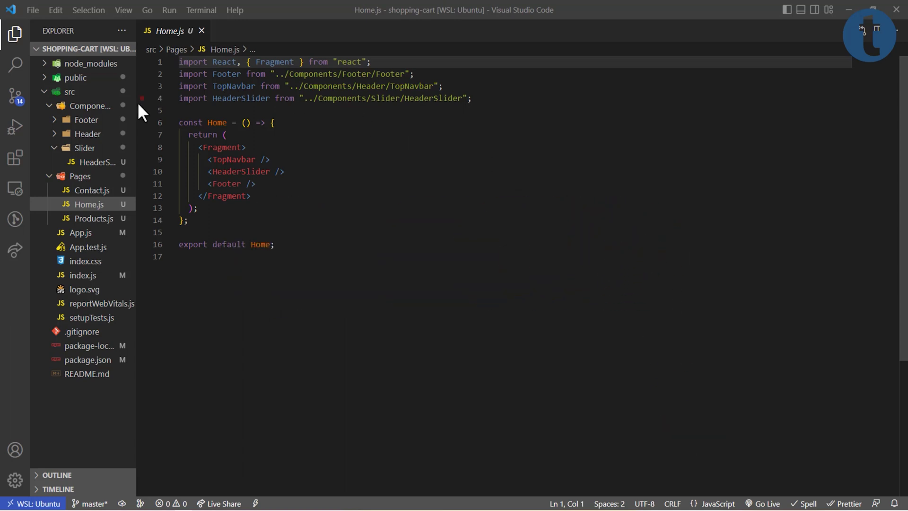
Create a Categories folder under src/Components
{"action": "left_click", "coordinate": [85, 148]}
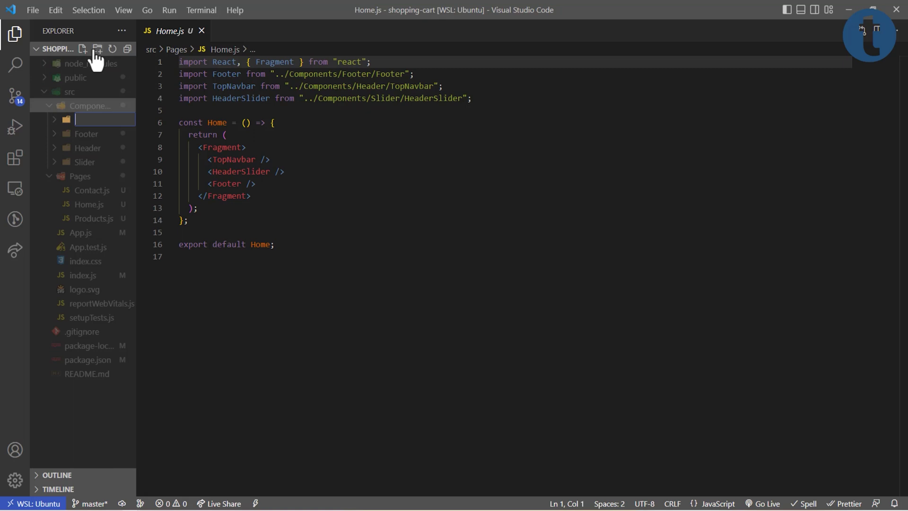
{"action": "type", "text": "Categories"}
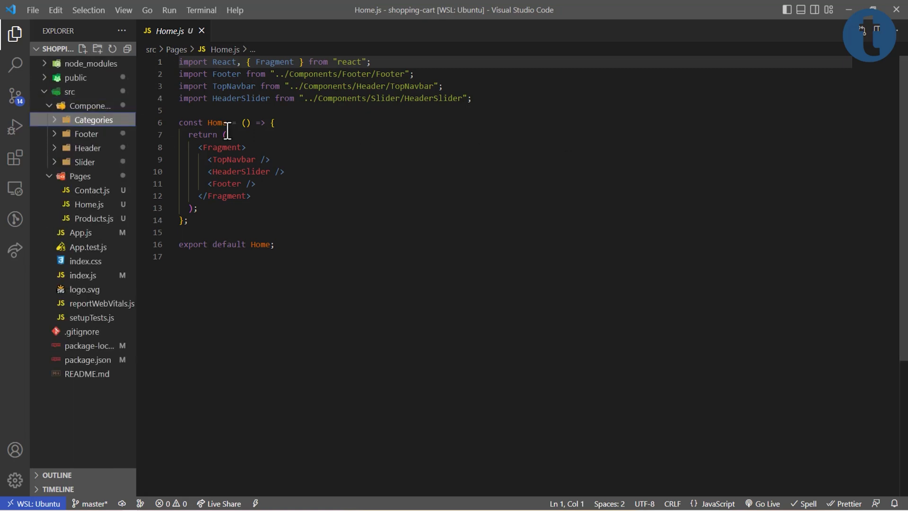
{"action": "mouse_move", "coordinate": [94, 120]}
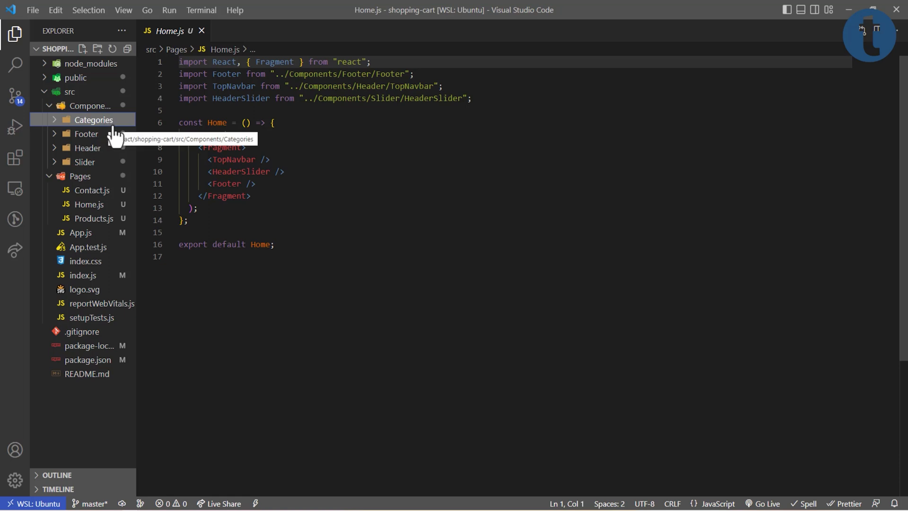
{"action": "mouse_move", "coordinate": [115, 134]}
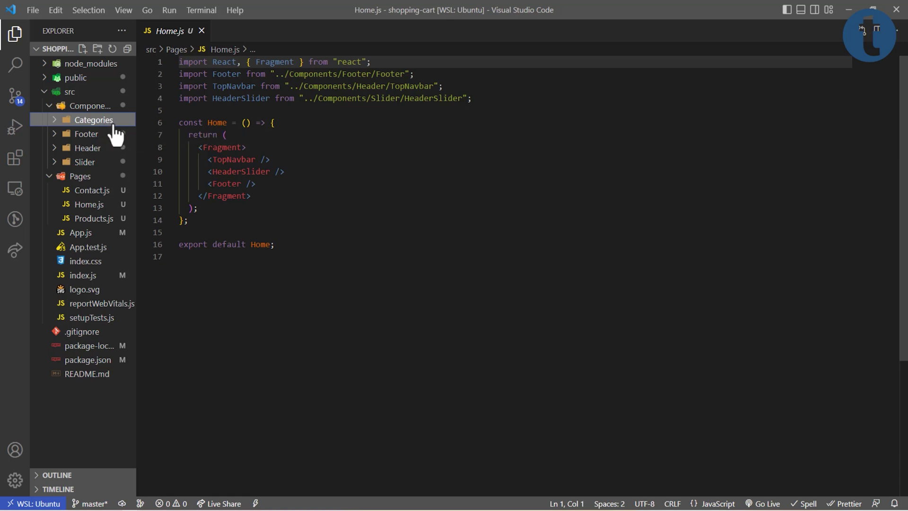
{"action": "mouse_move", "coordinate": [95, 120]}
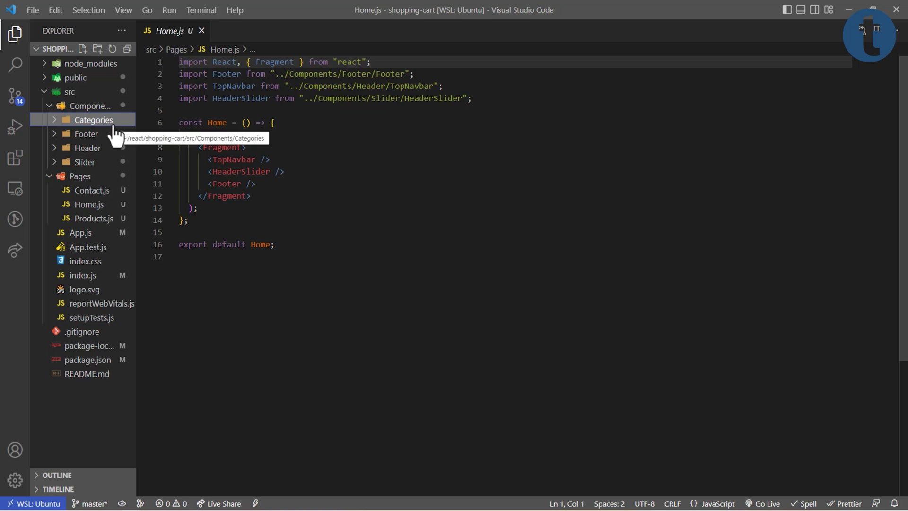
{"action": "mouse_move", "coordinate": [85, 134]}
{"action": "type", "text": "AllCategories.js"}
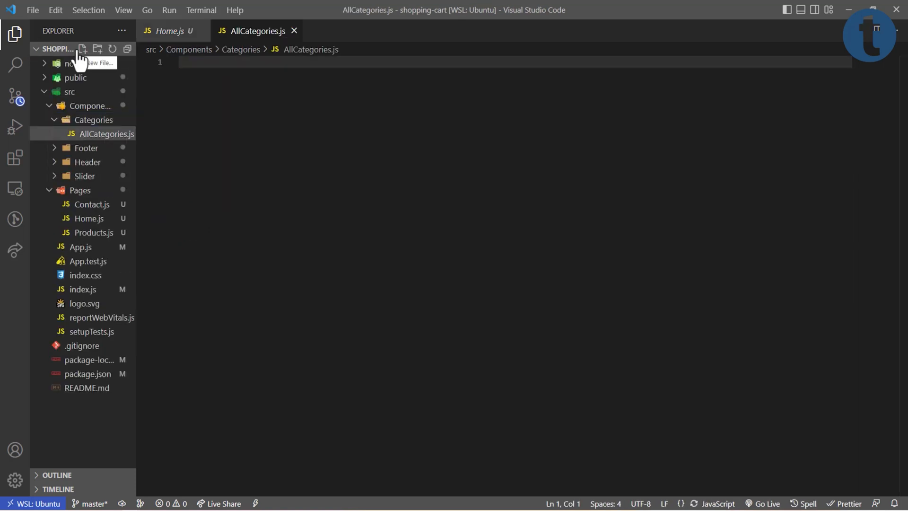
Add CategoryCard.css and insert rafce arrow-function skeletons into the Categories JS files
{"action": "left_click", "coordinate": [82, 48]}
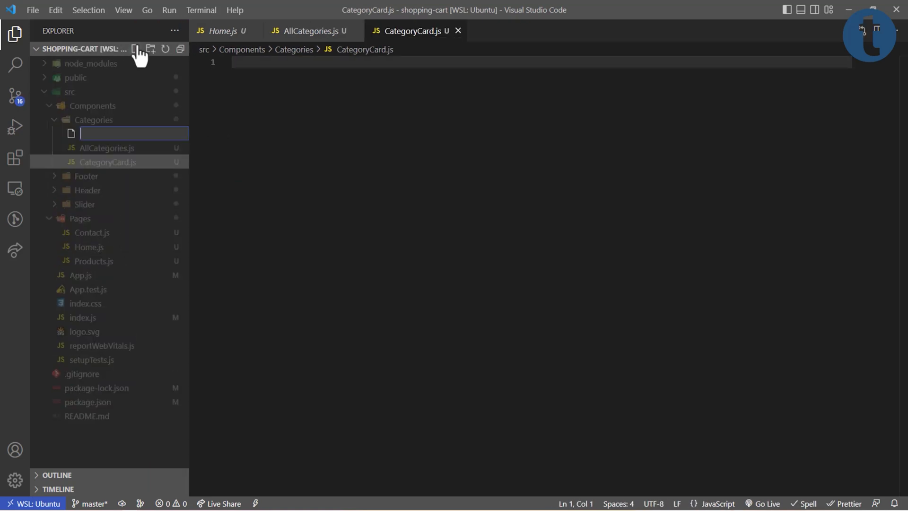
{"action": "type", "text": "CategoryCard.css"}
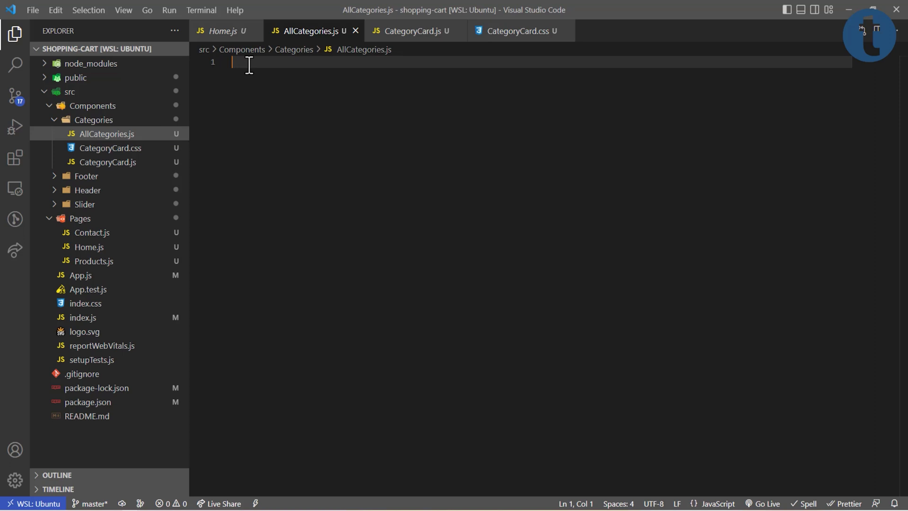
{"action": "type", "text": "raf"}
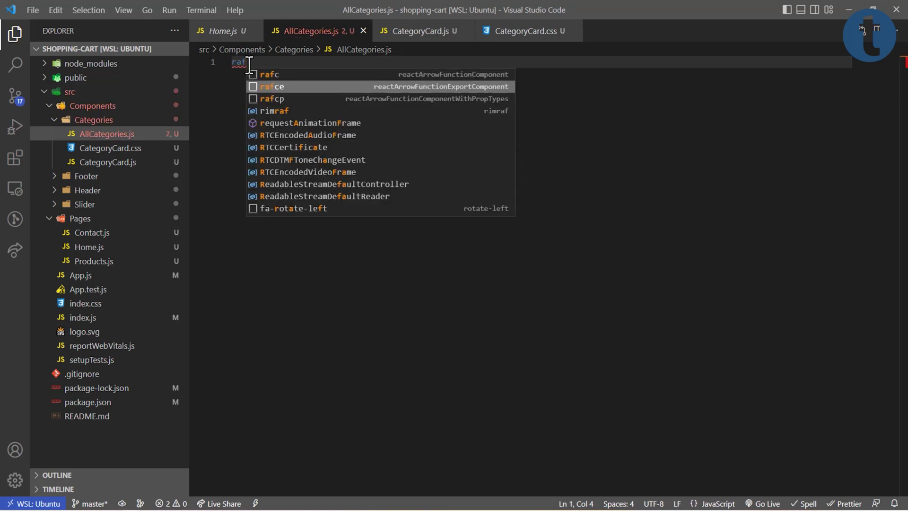
{"action": "left_click", "coordinate": [271, 86]}
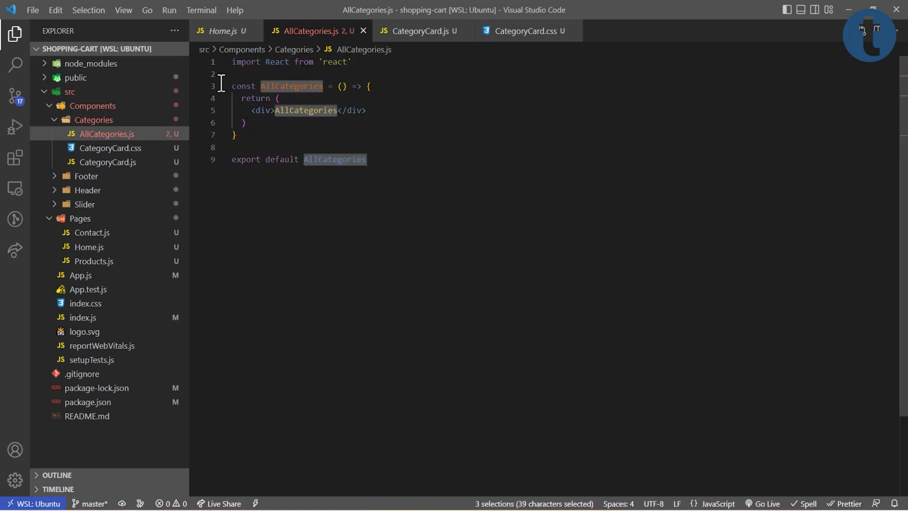
{"action": "mouse_move", "coordinate": [106, 162]}
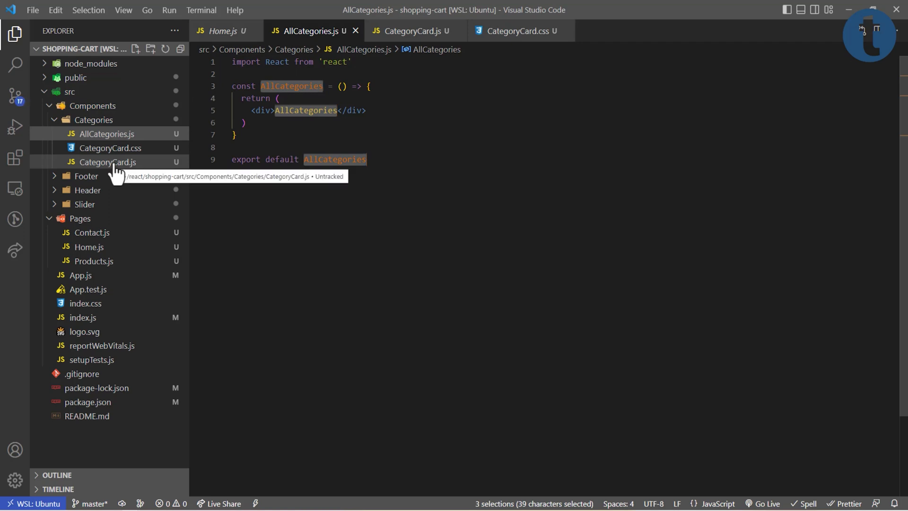
{"action": "left_click", "coordinate": [106, 162]}
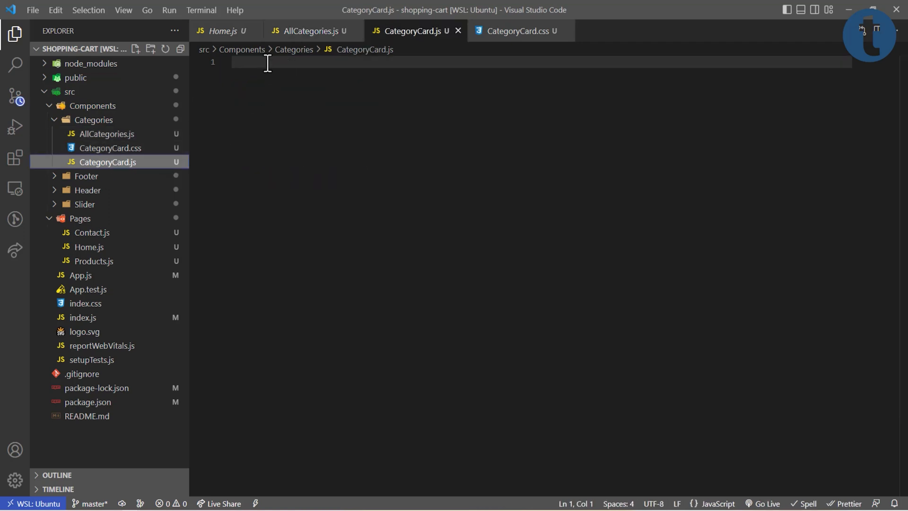
{"action": "type", "text": "raf"}
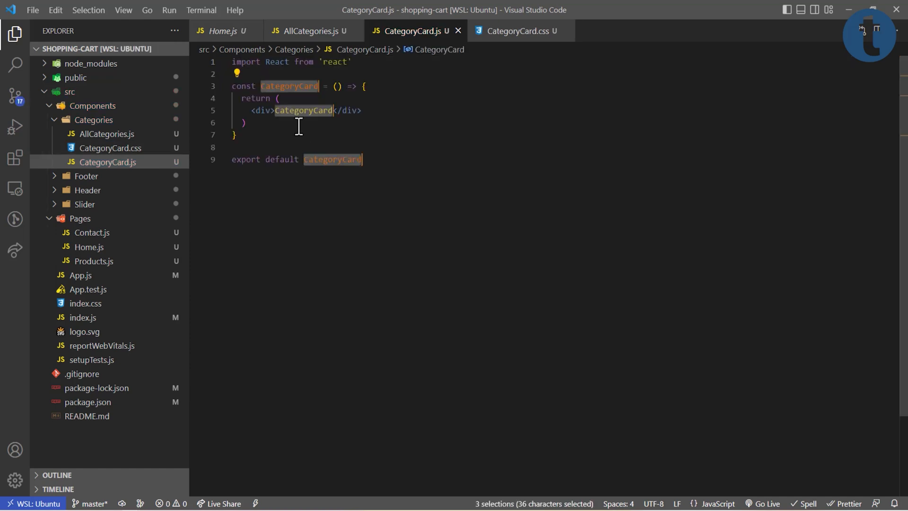
{"action": "mouse_move", "coordinate": [323, 159]}
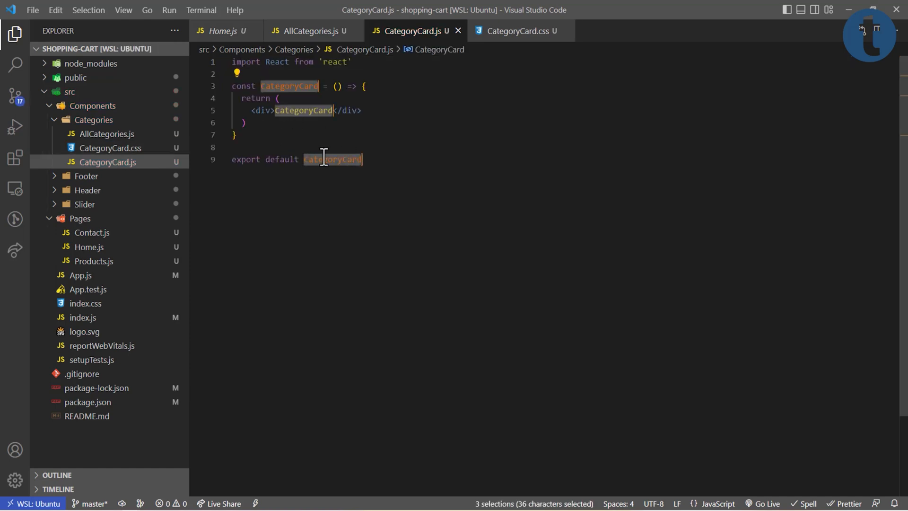
{"action": "mouse_move", "coordinate": [107, 134]}
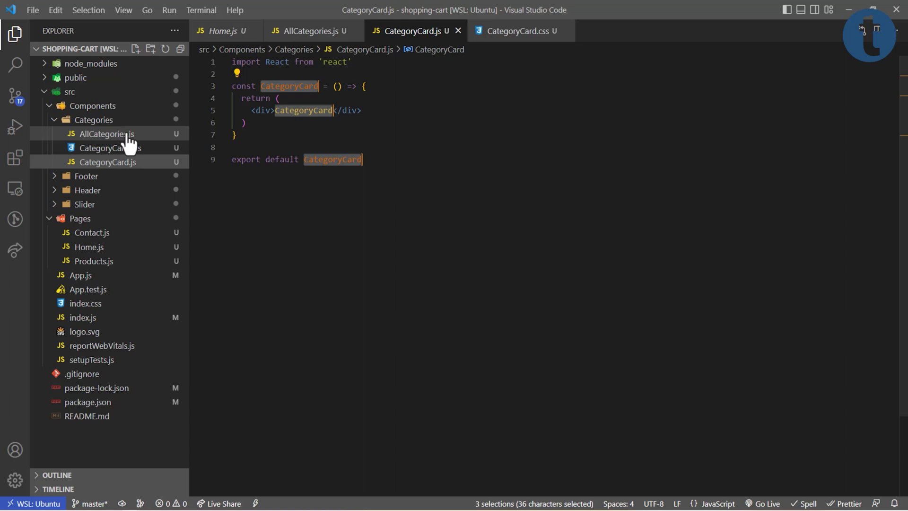
Add a .custom-card rule to CategoryCard.css: light background, soft shadow, no border, centred 20px text
{"action": "left_click", "coordinate": [107, 147]}
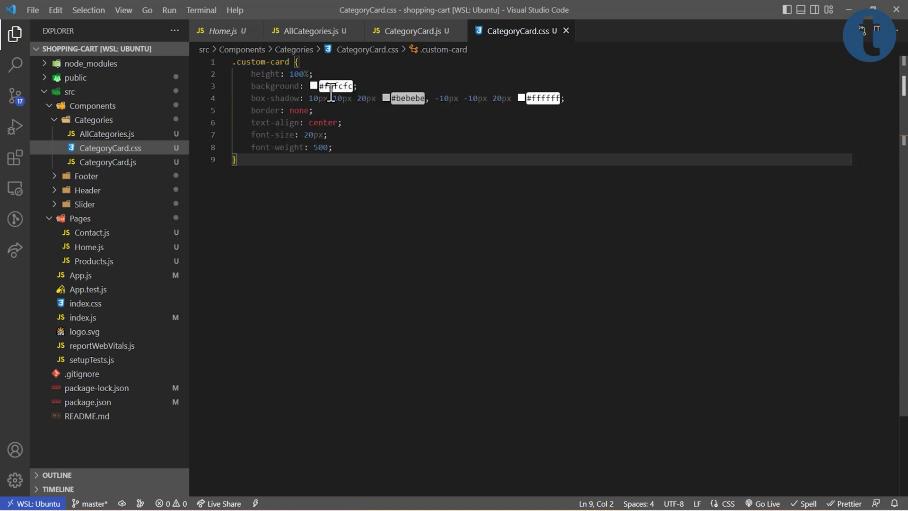
{"action": "mouse_move", "coordinate": [276, 98]}
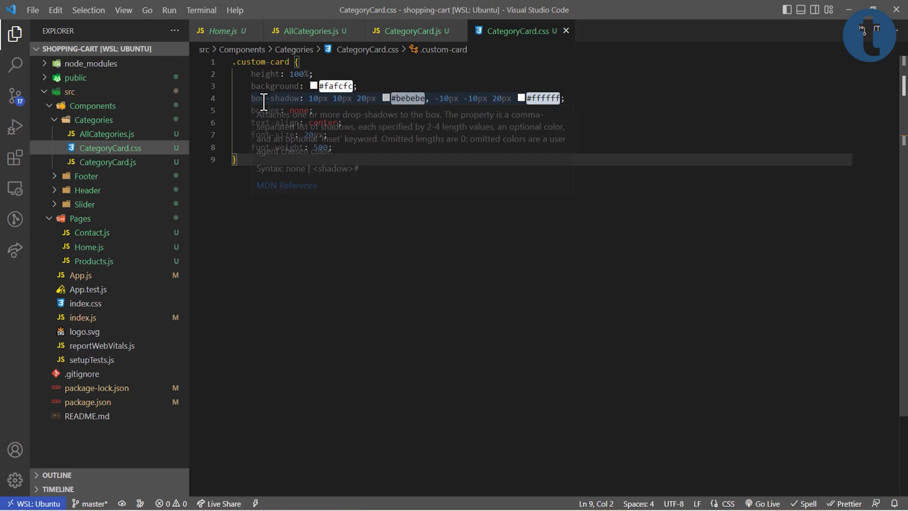
{"action": "mouse_move", "coordinate": [263, 111]}
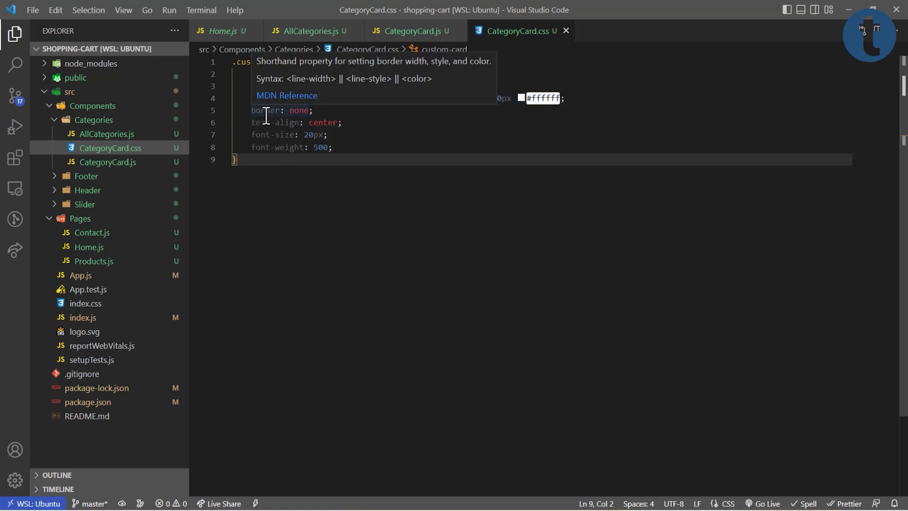
{"action": "mouse_move", "coordinate": [312, 134]}
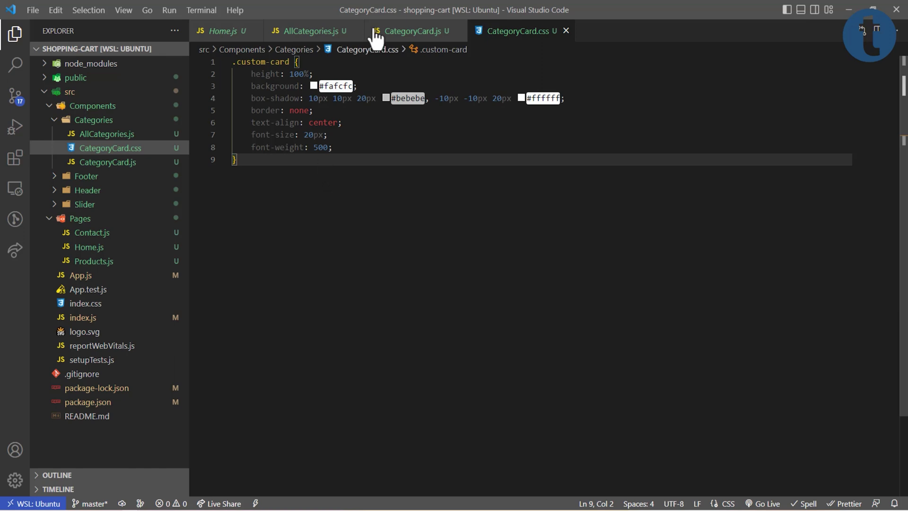
{"action": "mouse_move", "coordinate": [359, 149]}
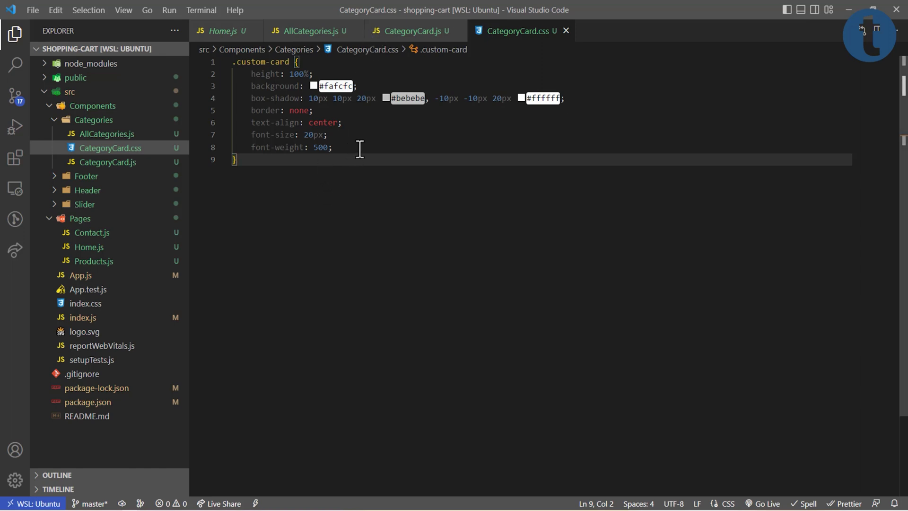
{"action": "mouse_move", "coordinate": [409, 52]}
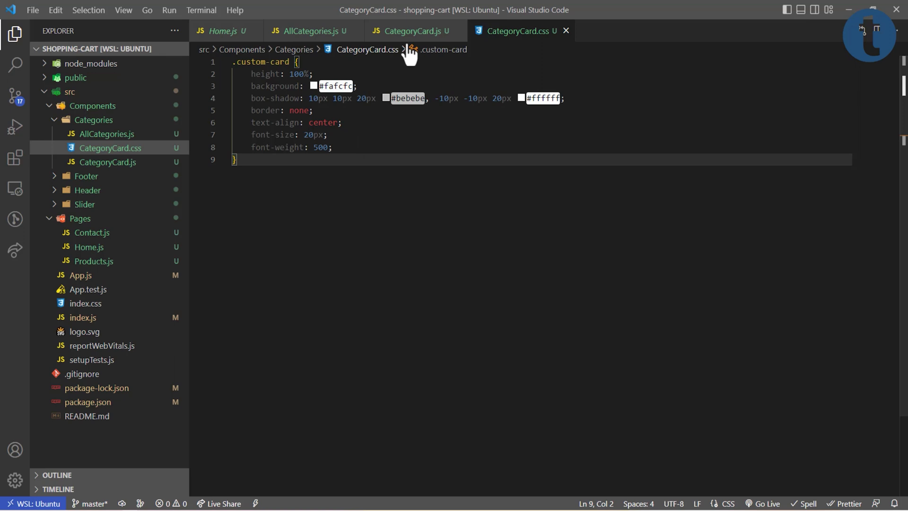
In CategoryCard.js, replace the placeholder div with a Link to `category/${category}`
{"action": "left_click", "coordinate": [413, 31]}
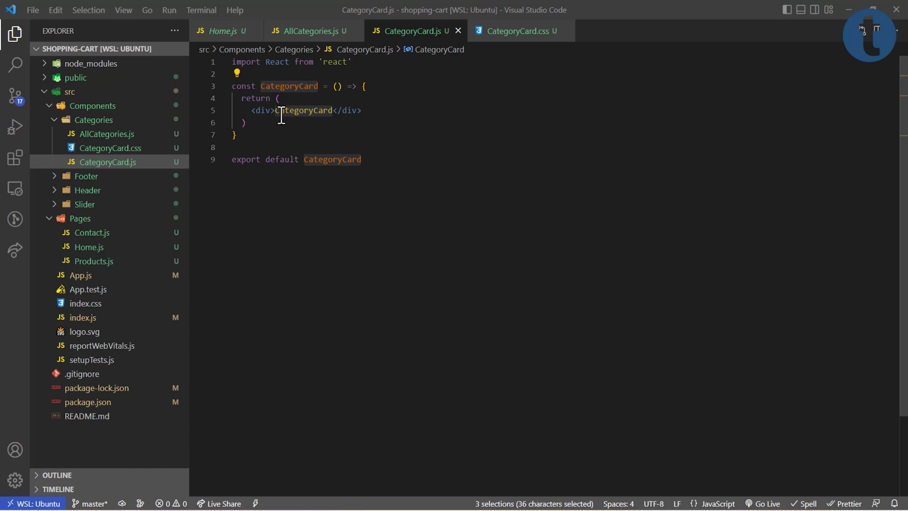
{"action": "mouse_move", "coordinate": [253, 111]}
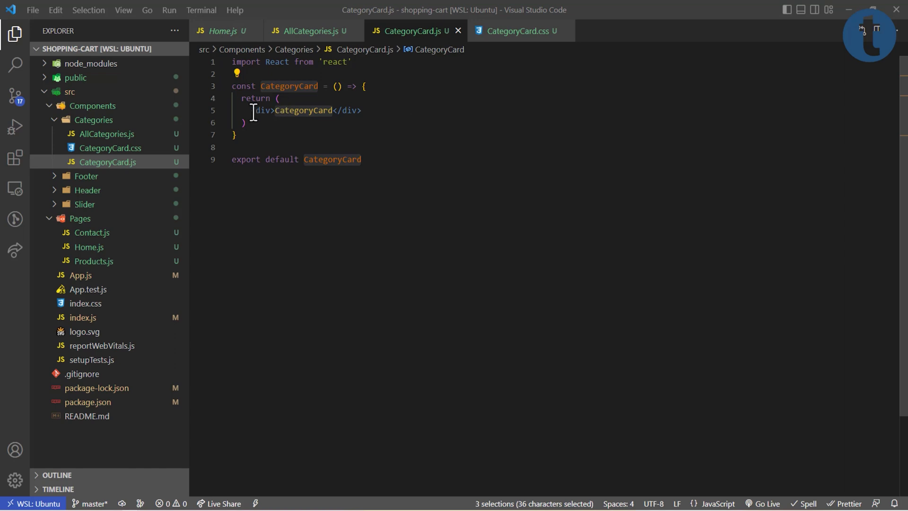
{"action": "left_click", "coordinate": [365, 111]}
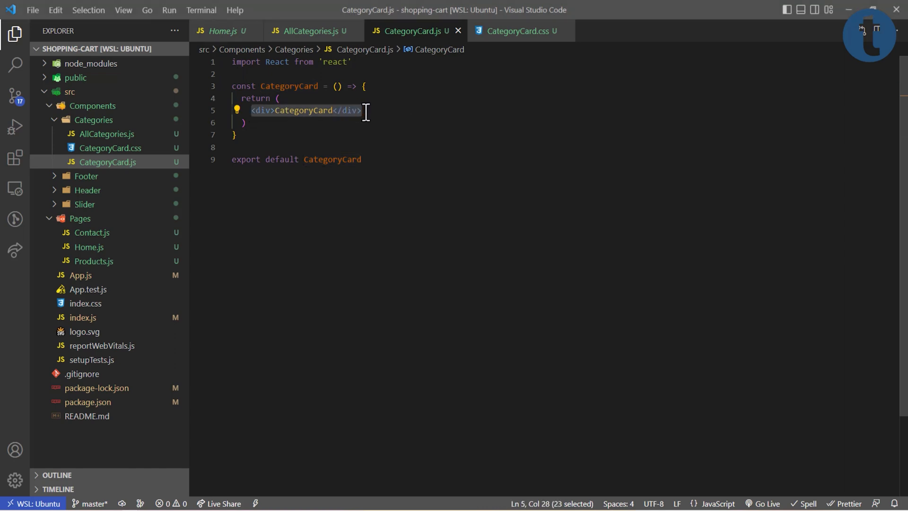
{"action": "type", "text": "<Link>"}
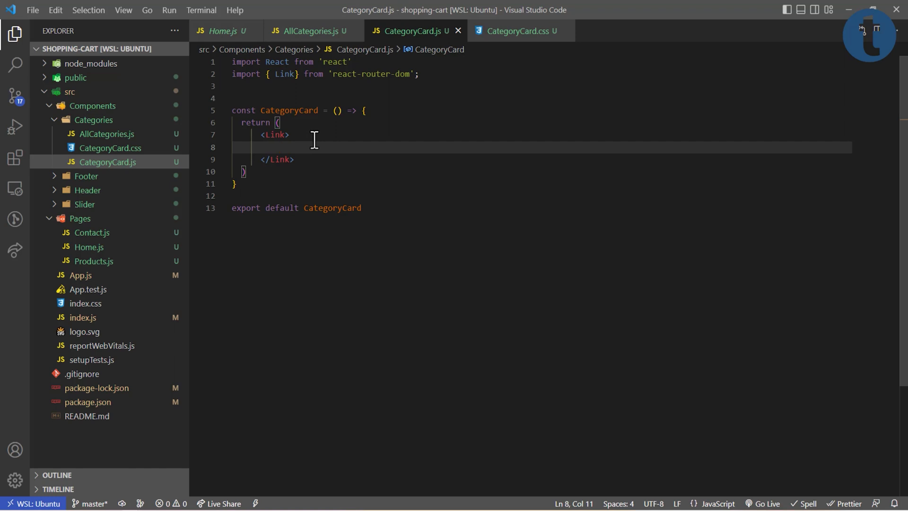
{"action": "left_click", "coordinate": [277, 134]}
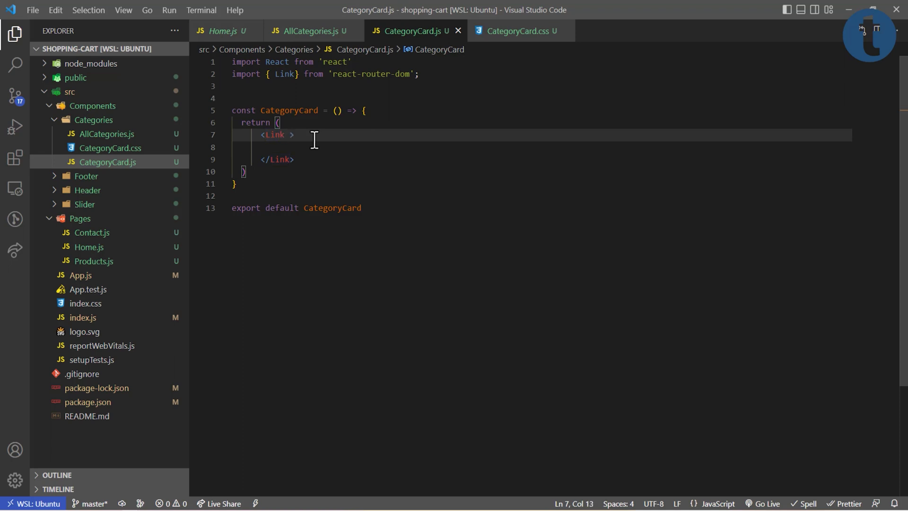
{"action": "type", "text": "to"}
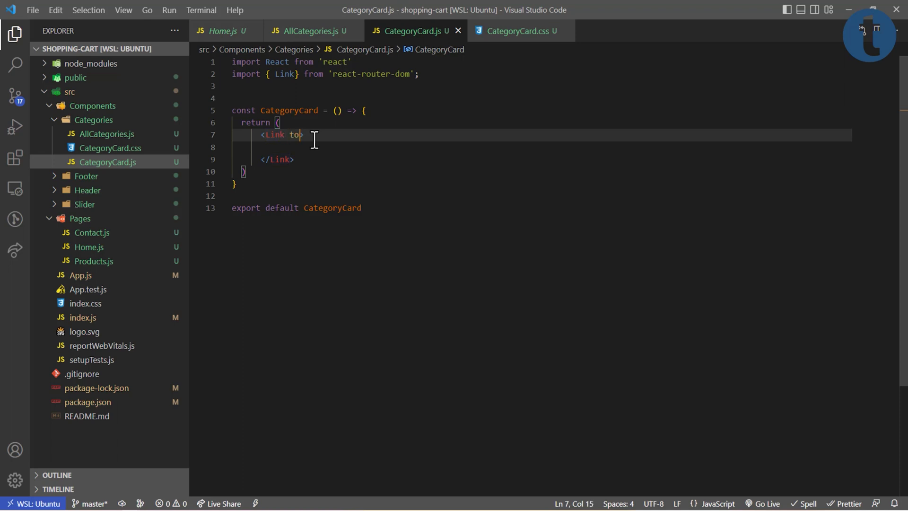
{"action": "type", "text": "={}"}
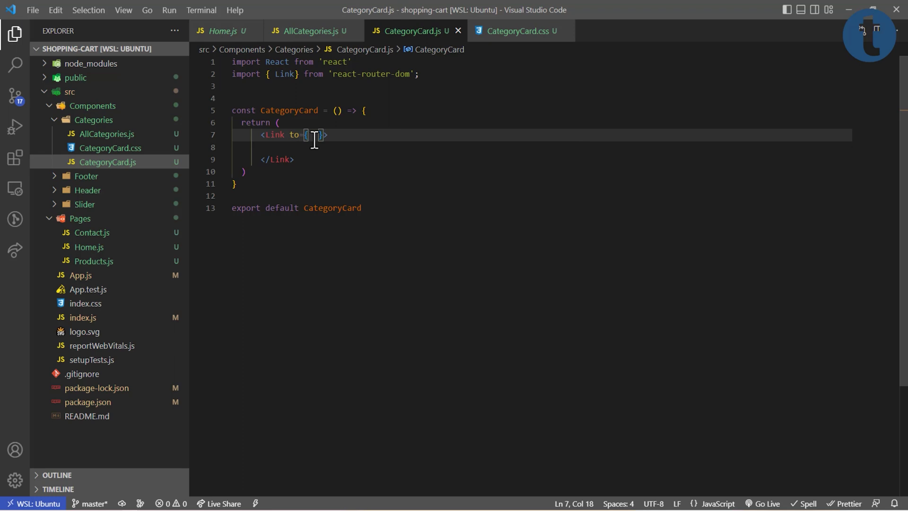
{"action": "type", "text": "category/$"}
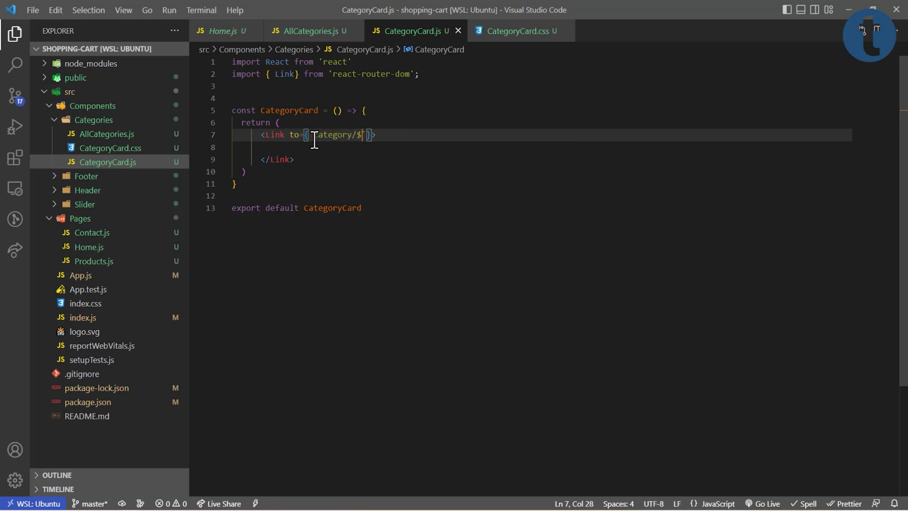
{"action": "type", "text": "{}"}
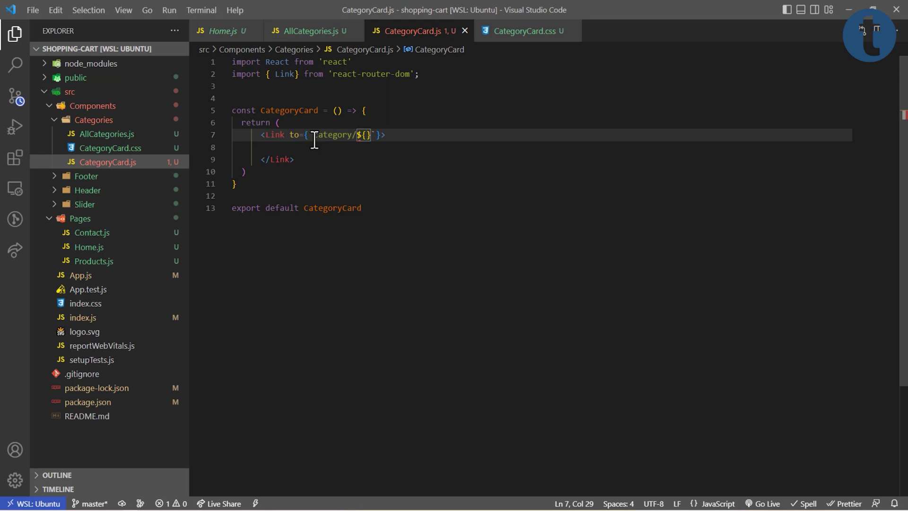
{"action": "type", "text": "category"}
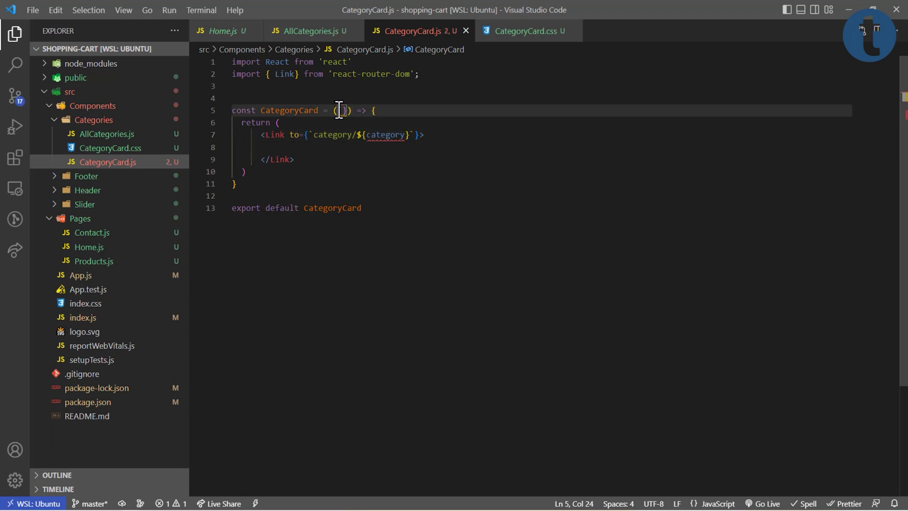
Destructure the category prop and give the Link className "text-decoration-none text-dark"
{"action": "type", "text": "category"}
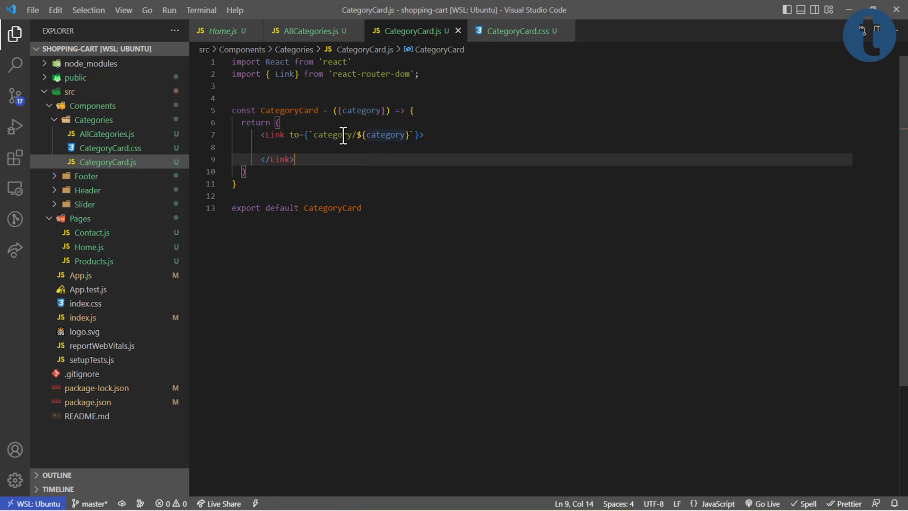
{"action": "mouse_move", "coordinate": [369, 135]}
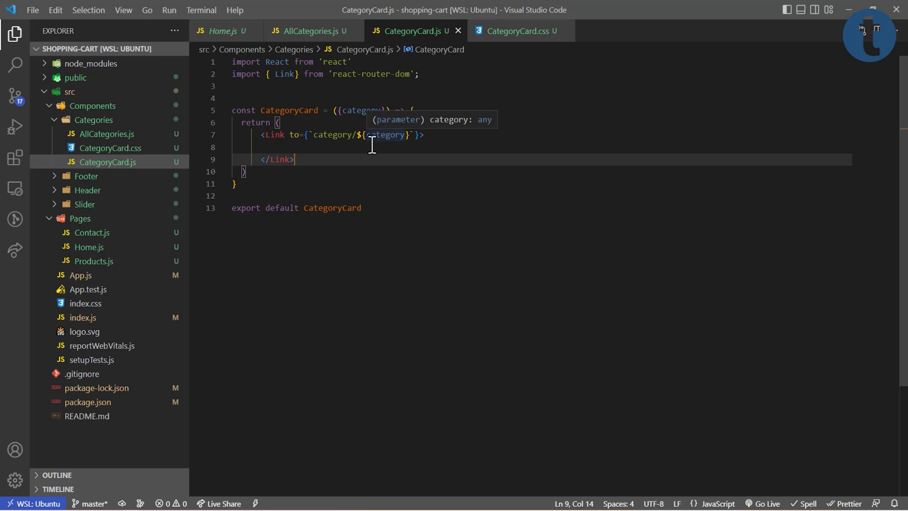
{"action": "left_click", "coordinate": [404, 147]}
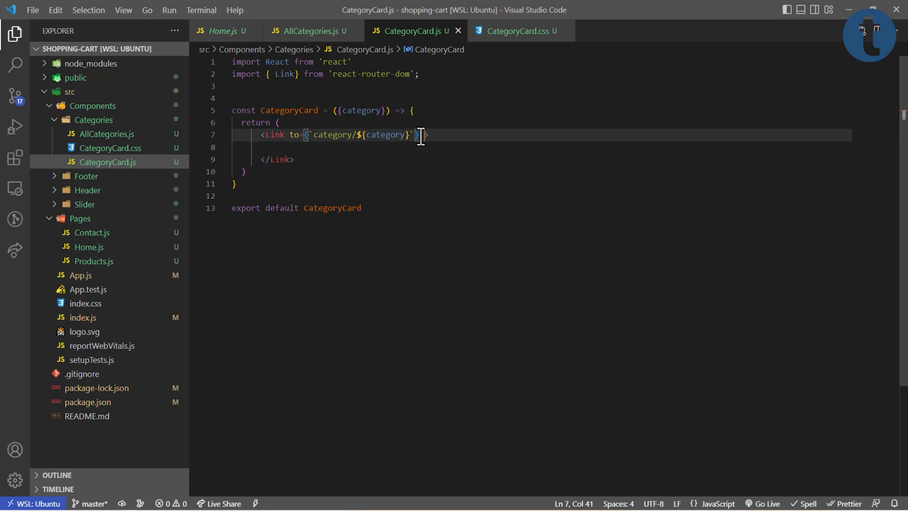
{"action": "type", "text": "class"}
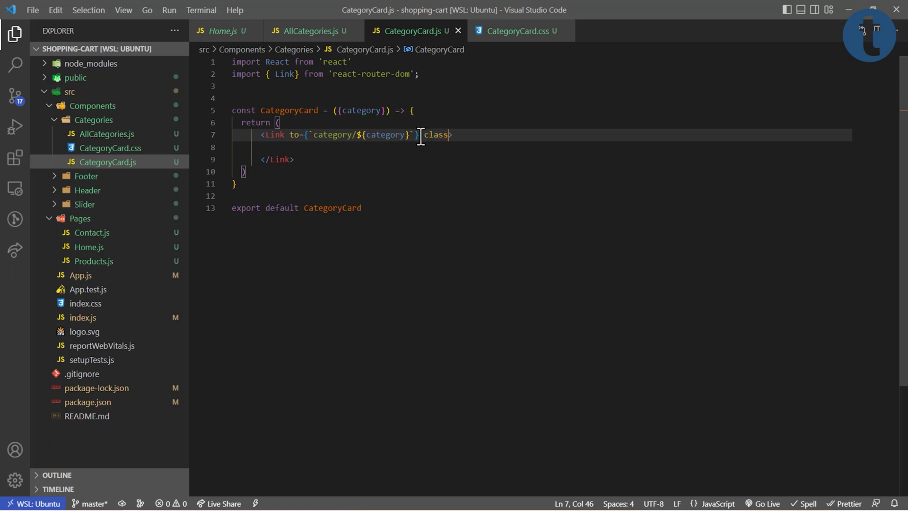
{"action": "type", "text": "Name"}
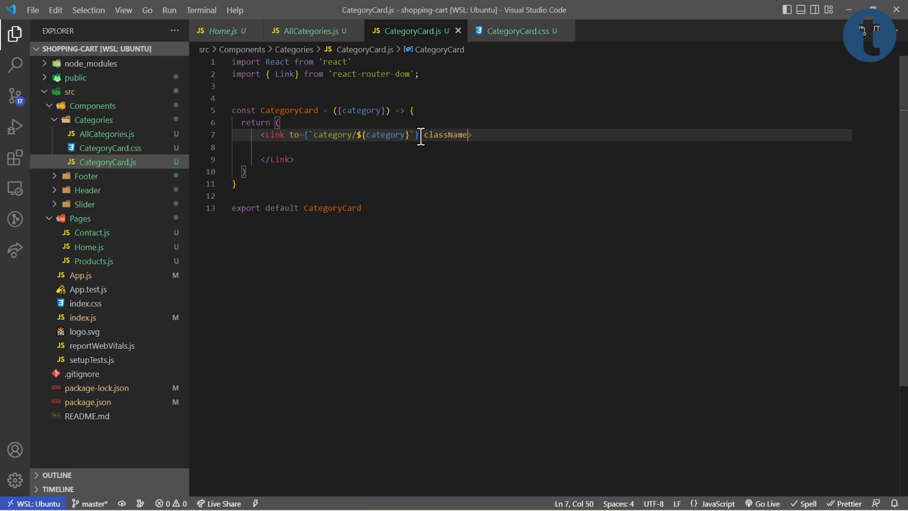
{"action": "type", "text": "=\"\""}
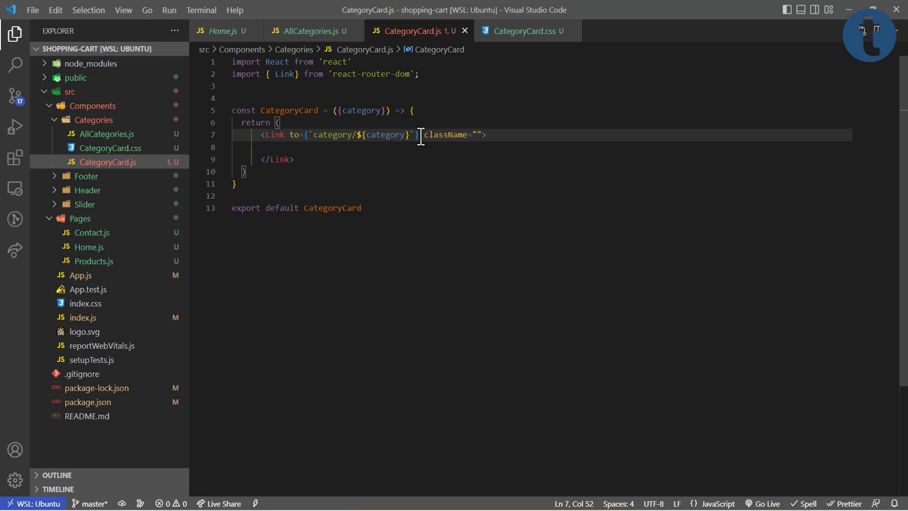
{"action": "type", "text": "text-decoration-none"}
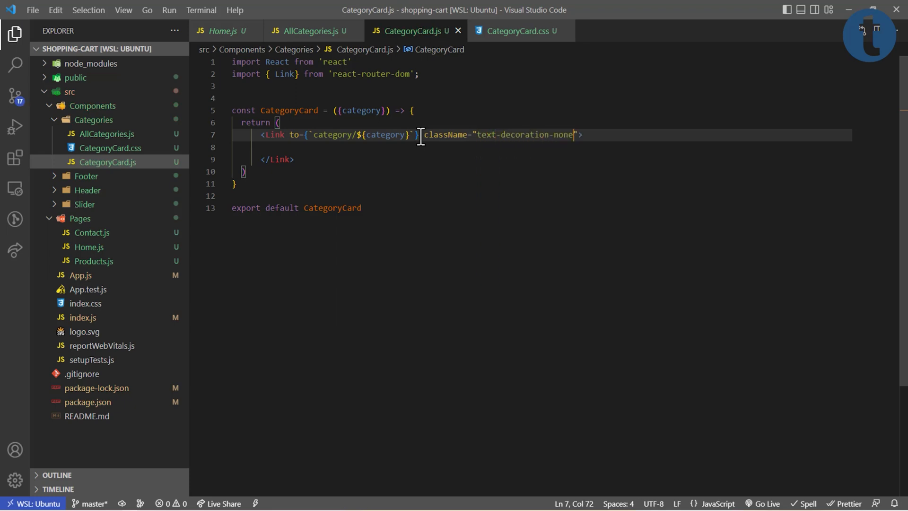
{"action": "type", "text": "text-dark"}
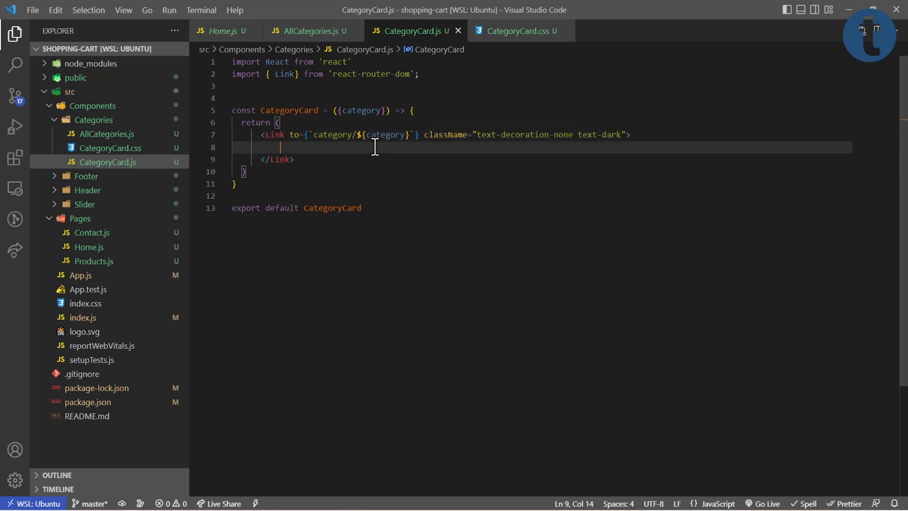
Add a react-bootstrap Card inside the Link with its import, and save
{"action": "type", "text": "<"}
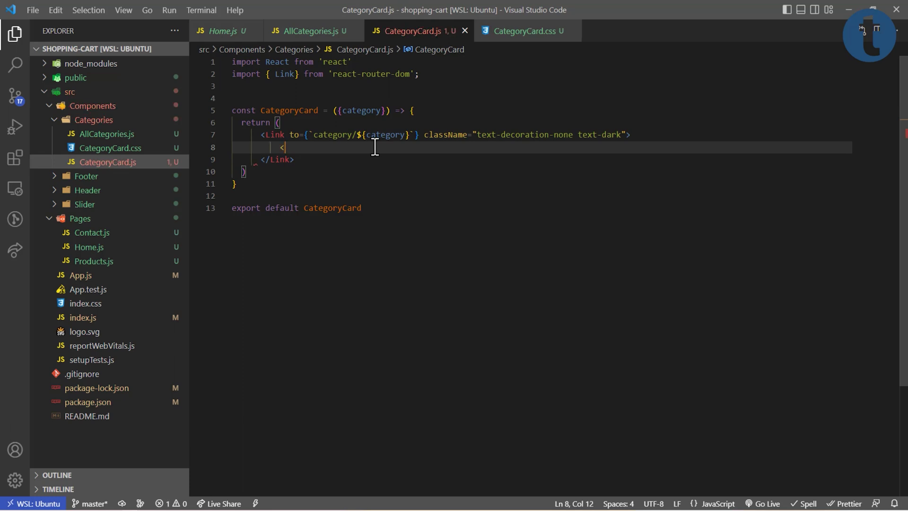
{"action": "type", "text": "C"}
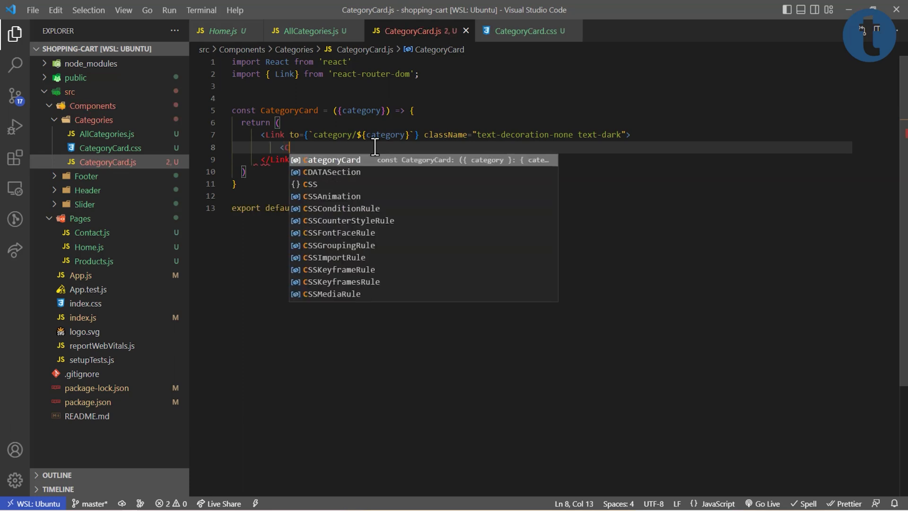
{"action": "type", "text": "ard>"}
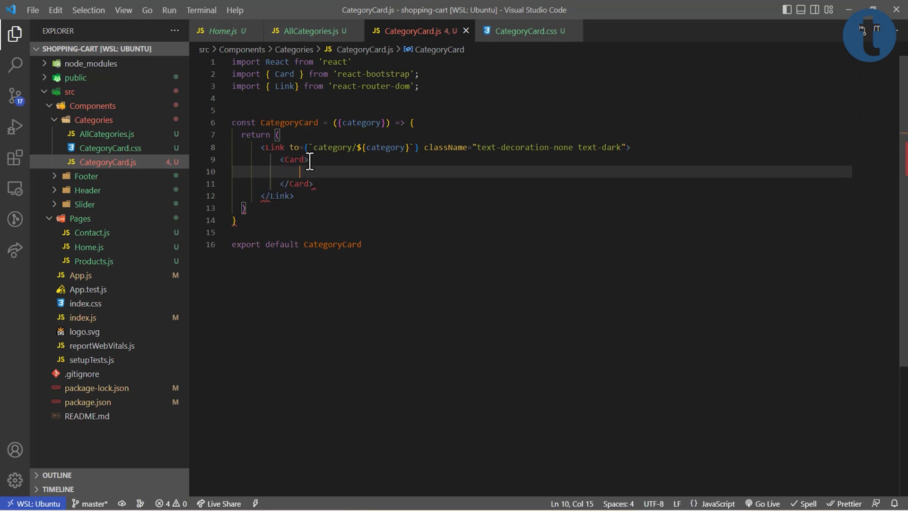
{"action": "key", "text": "ctrl+s"}
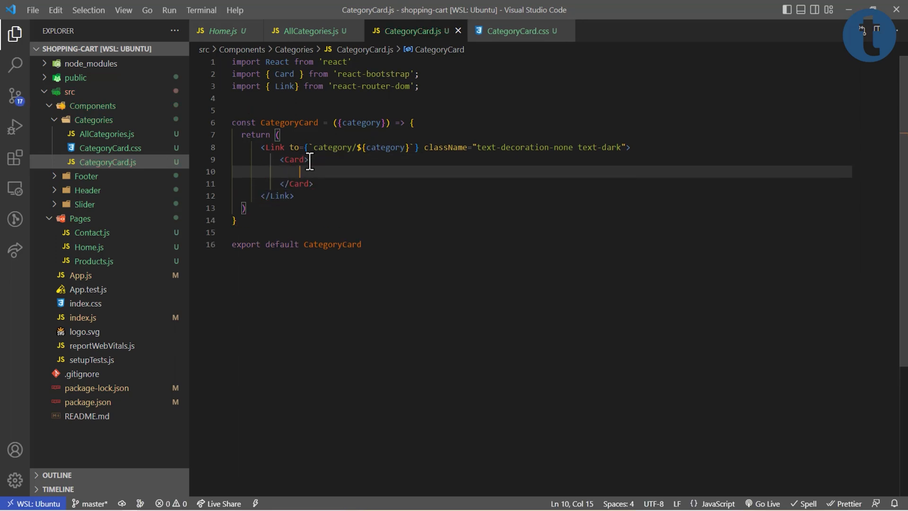
Add Card.Body with a Card.Text showing {category}, classed text-capitalize
{"action": "type", "text": "<Card.Body></Card.Body>"}
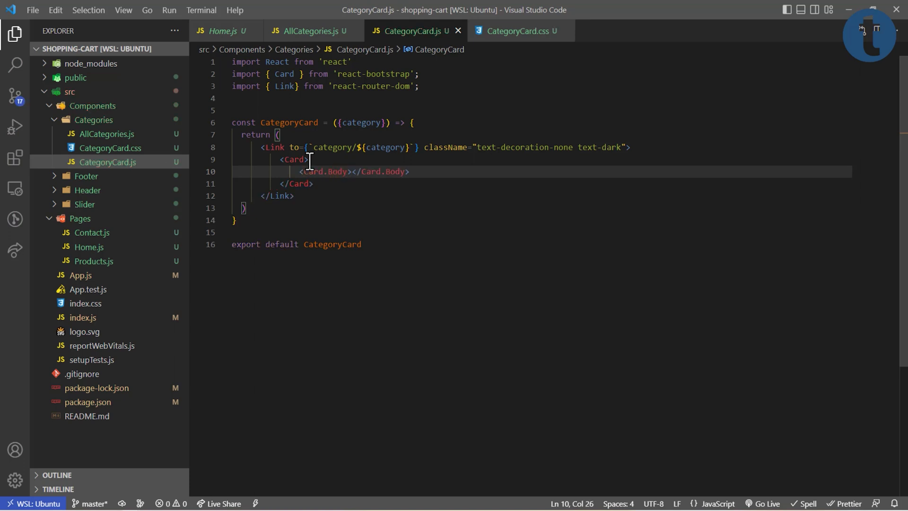
{"action": "key", "text": "Enter"}
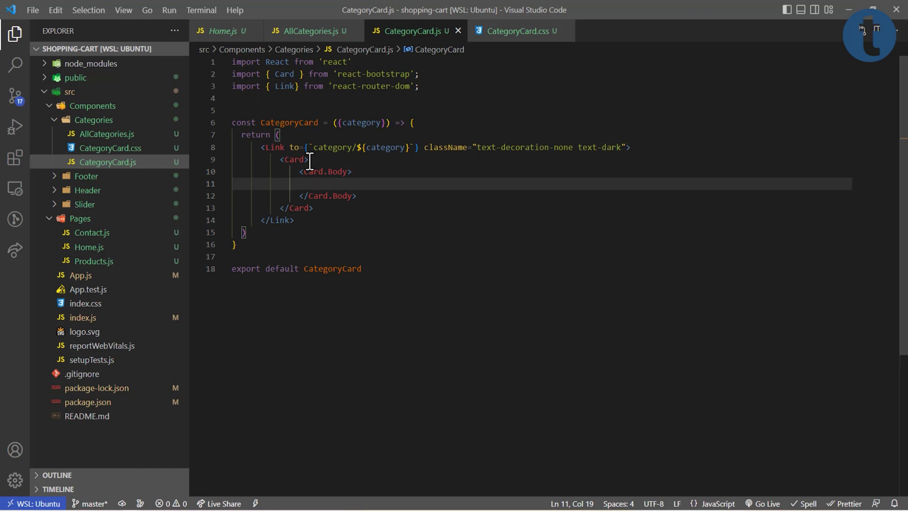
{"action": "type", "text": "<"}
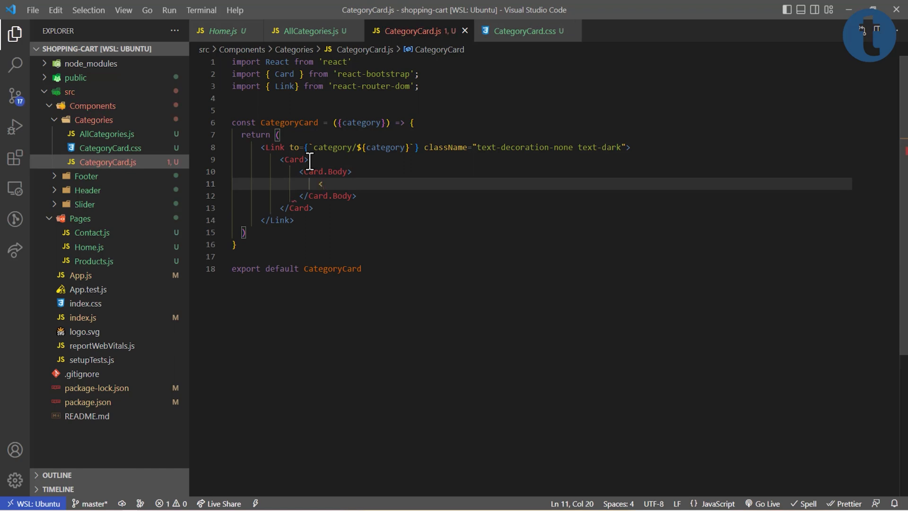
{"action": "type", "text": "Car"}
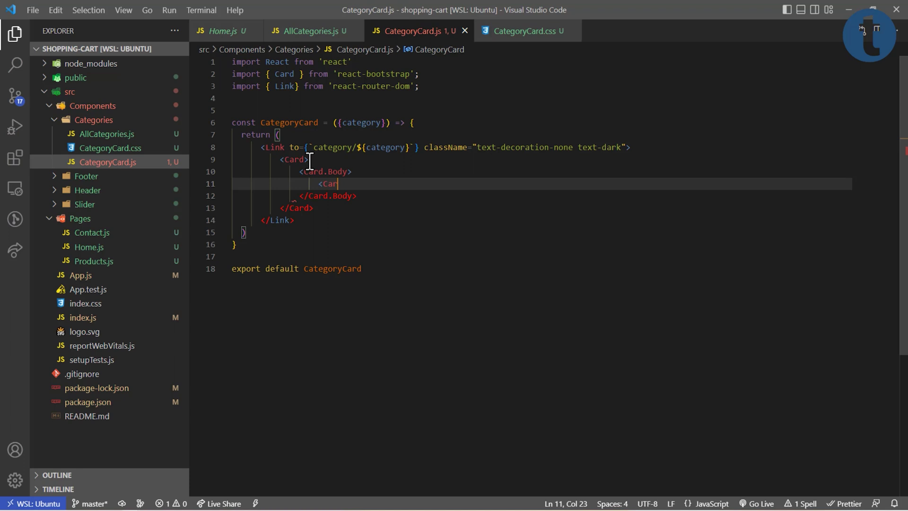
{"action": "type", "text": ".Text>"}
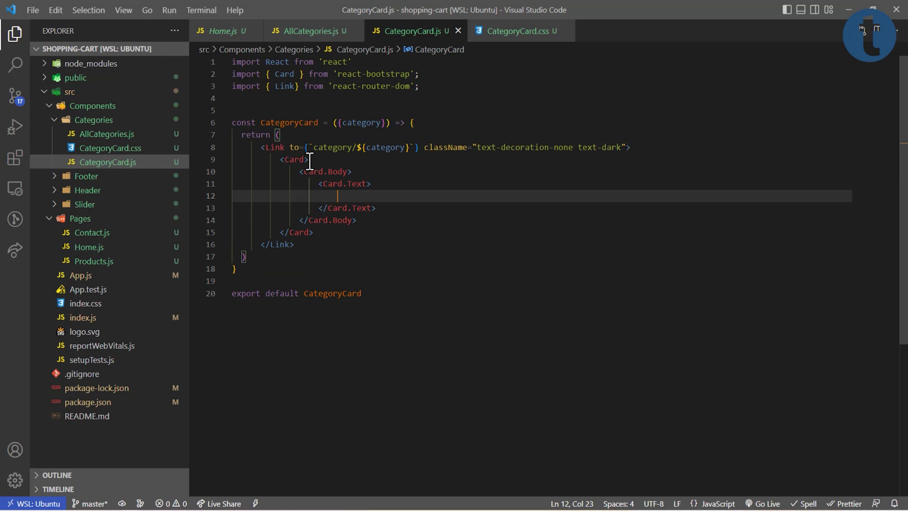
{"action": "type", "text": "{"}
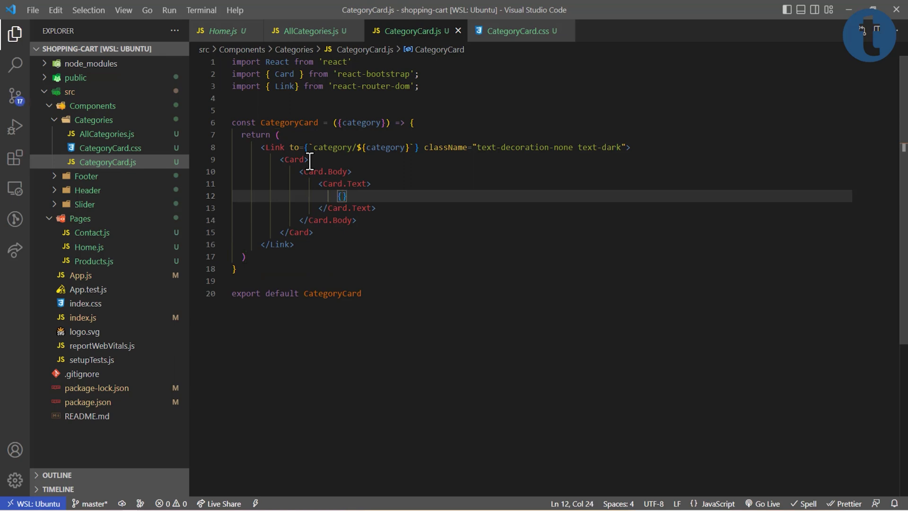
{"action": "type", "text": "catr"}
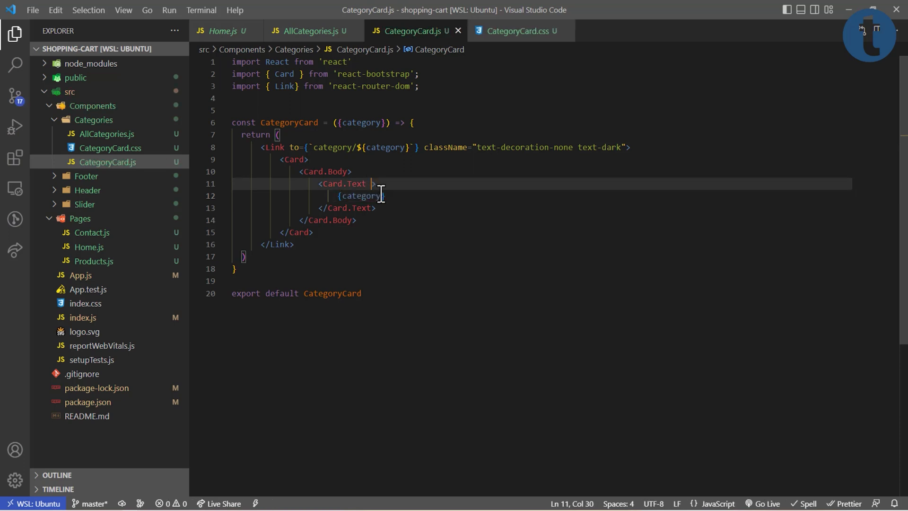
{"action": "mouse_move", "coordinate": [360, 195]}
{"action": "type", "text": "class"}
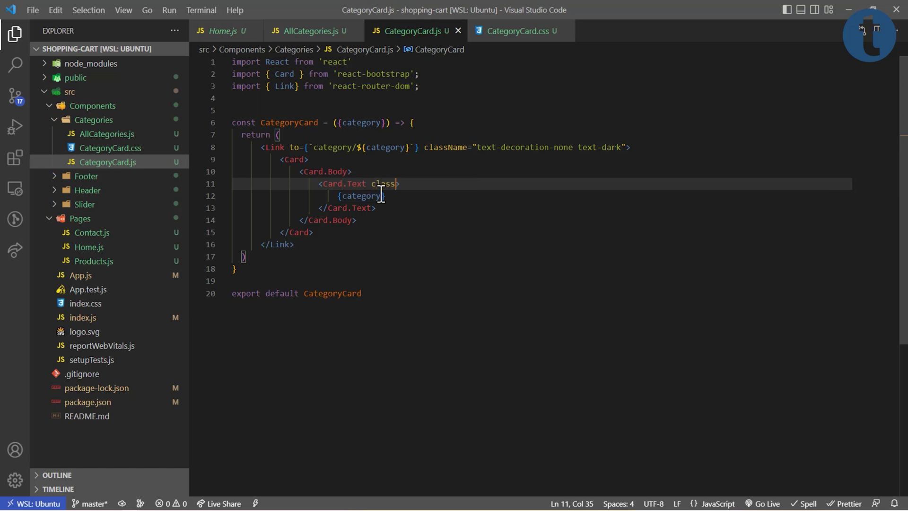
{"action": "type", "text": "Name=\"\""}
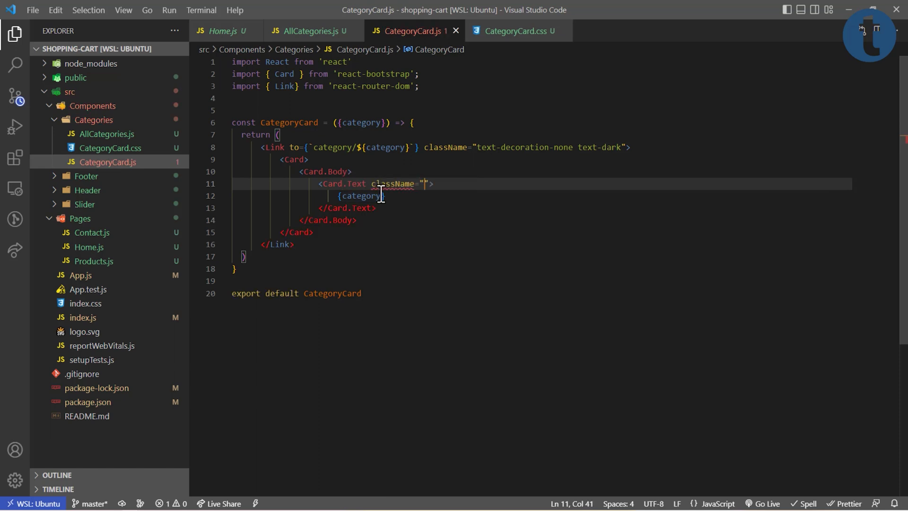
{"action": "type", "text": "text-capitalize"}
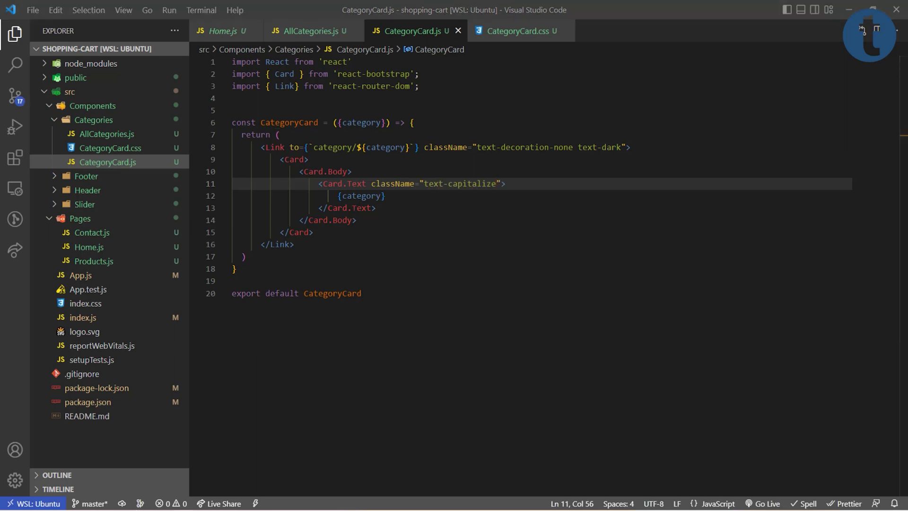
{"action": "mouse_move", "coordinate": [371, 228]}
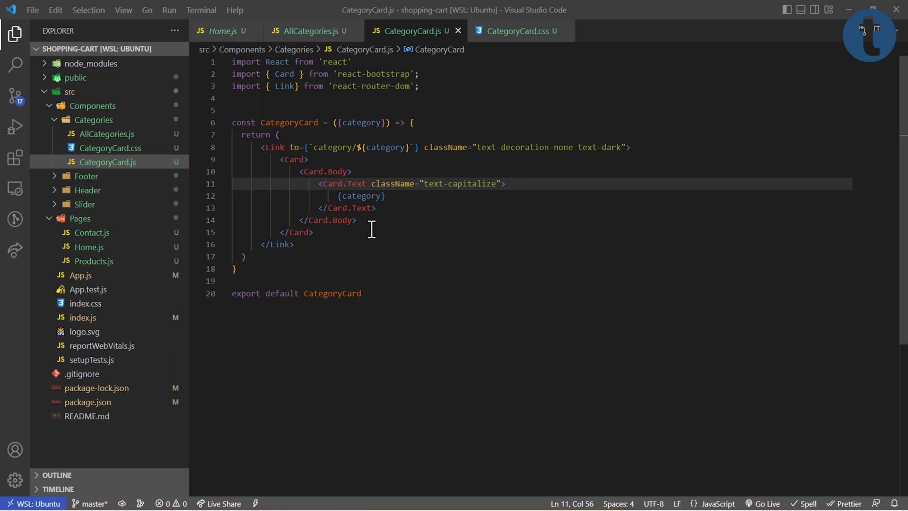
{"action": "mouse_move", "coordinate": [306, 122]}
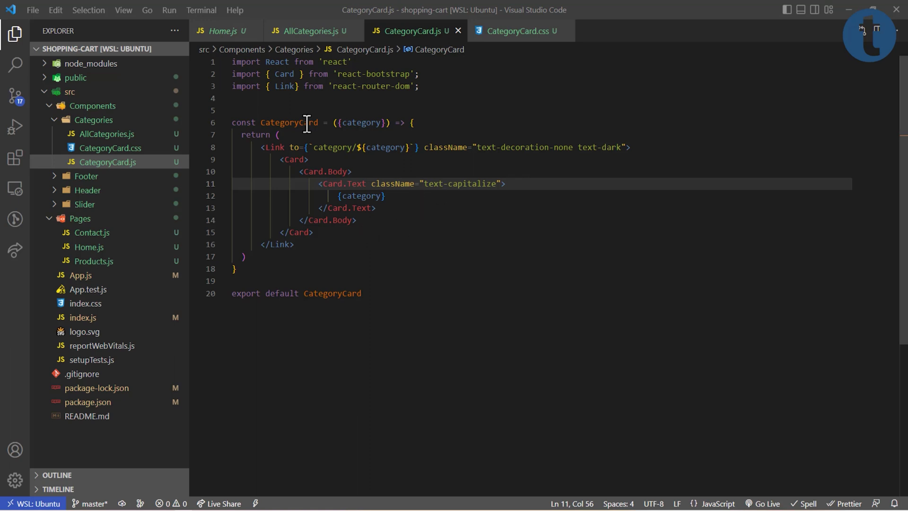
In AllCategories.js, wrap content in a Container with a 'Browse Categories' h3, and save
{"action": "left_click", "coordinate": [309, 31]}
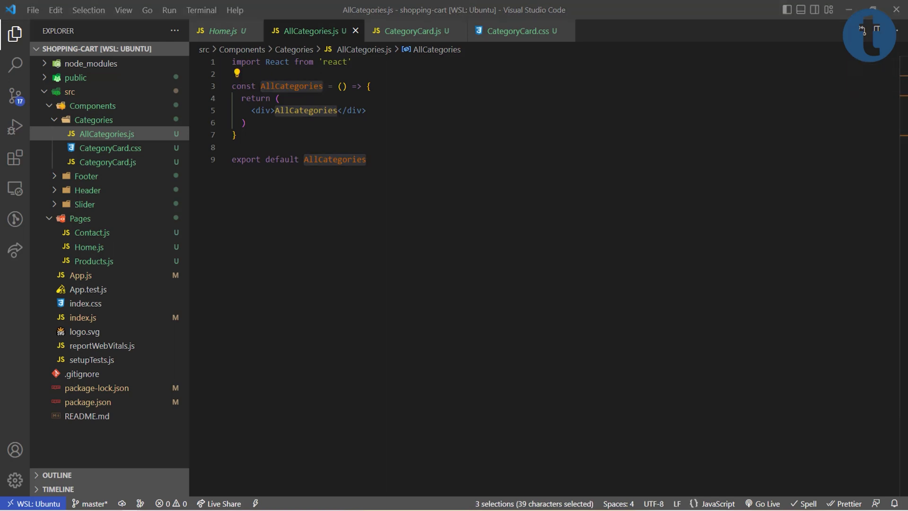
{"action": "mouse_move", "coordinate": [781, 238]}
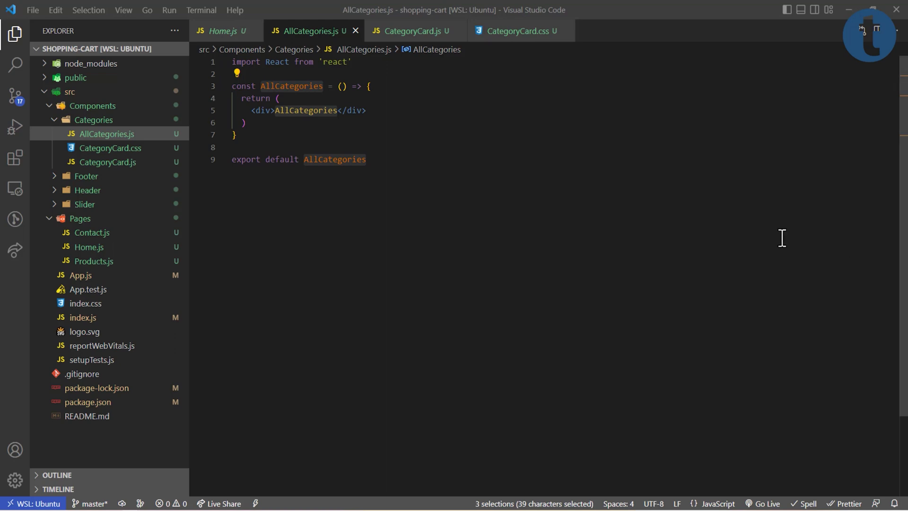
{"action": "mouse_move", "coordinate": [390, 150]}
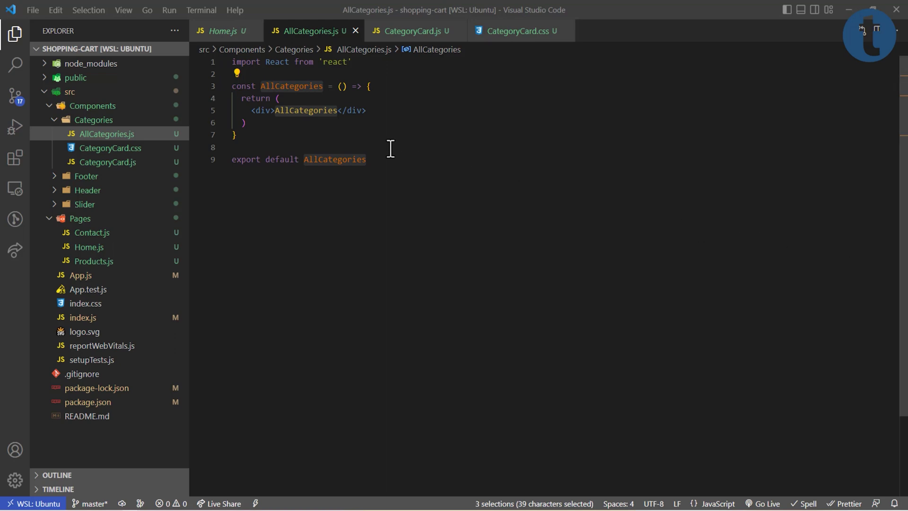
{"action": "mouse_move", "coordinate": [245, 114]}
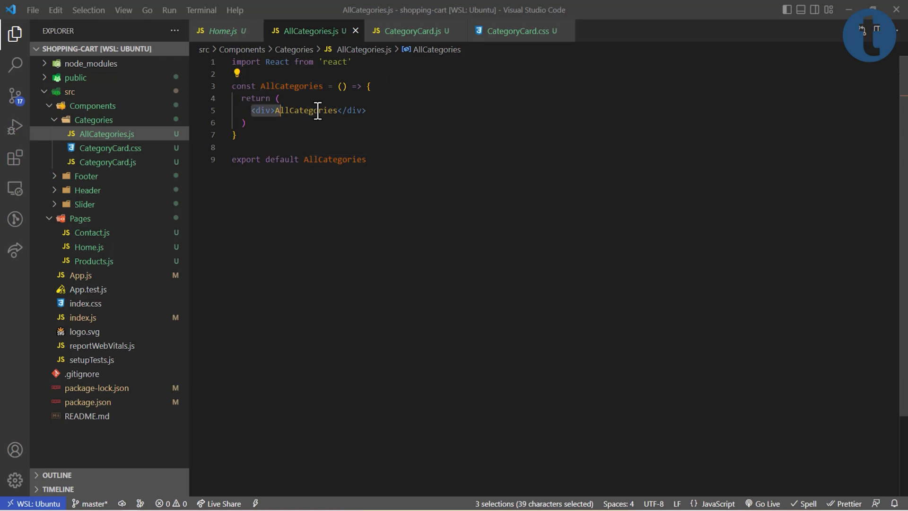
{"action": "type", "text": "<Contai"}
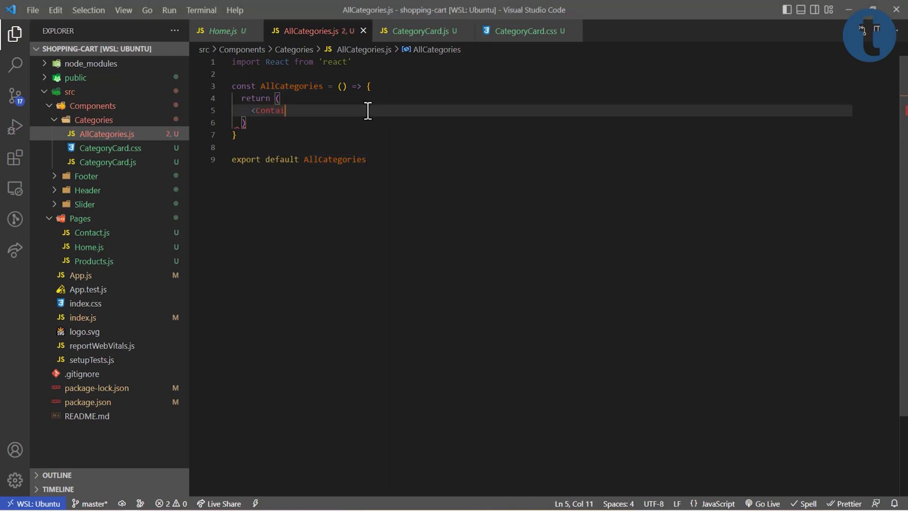
{"action": "type", "text": "ner>"}
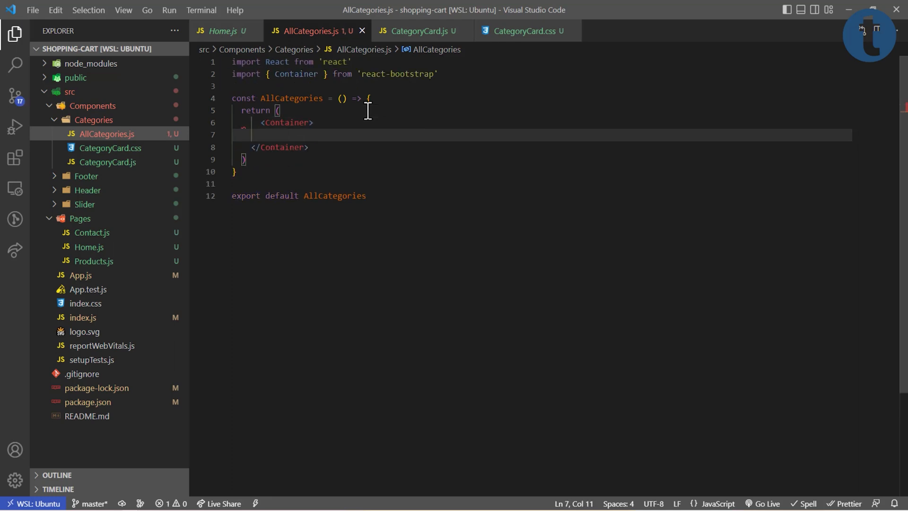
{"action": "type", "text": "<h3></h3></h3>"}
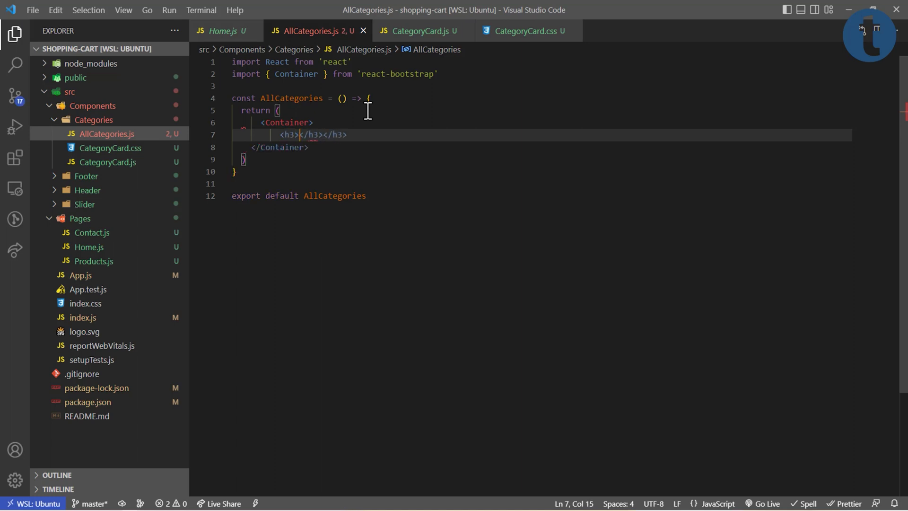
{"action": "type", "text": "Browse C"}
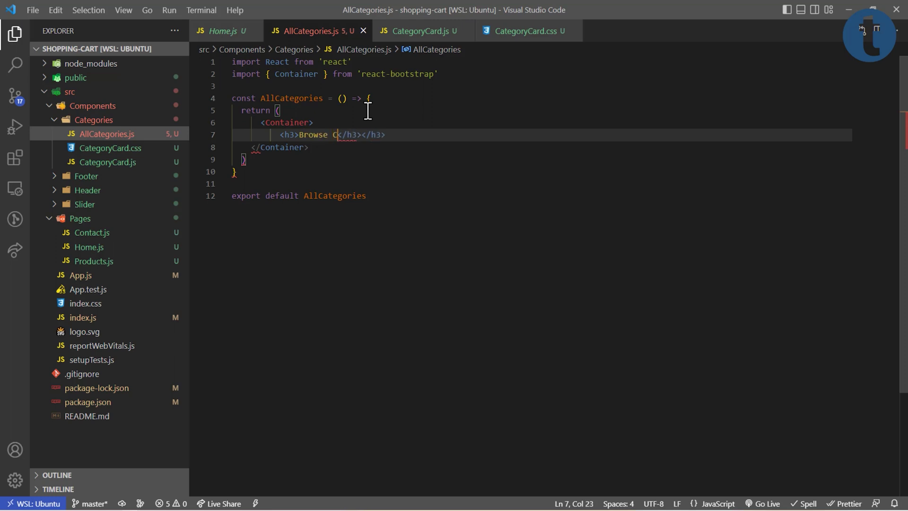
{"action": "type", "text": "ategories"}
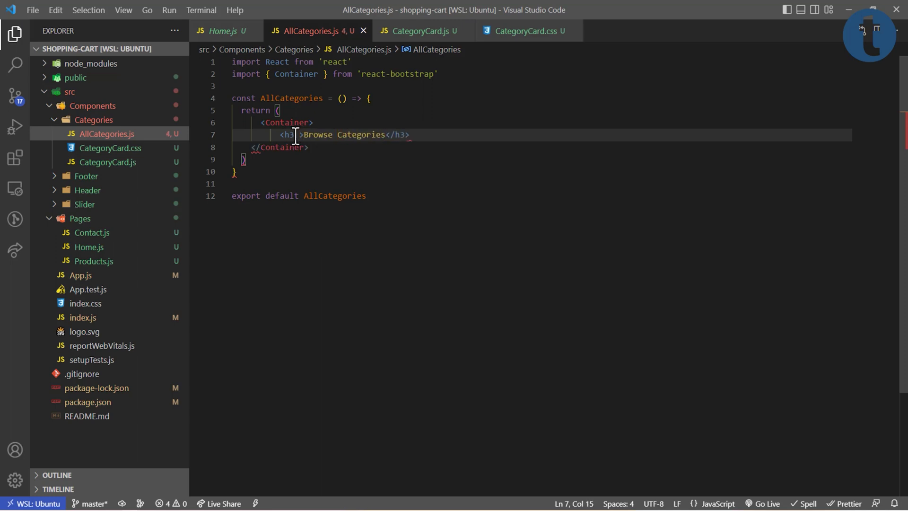
{"action": "key", "text": "ctrl+s"}
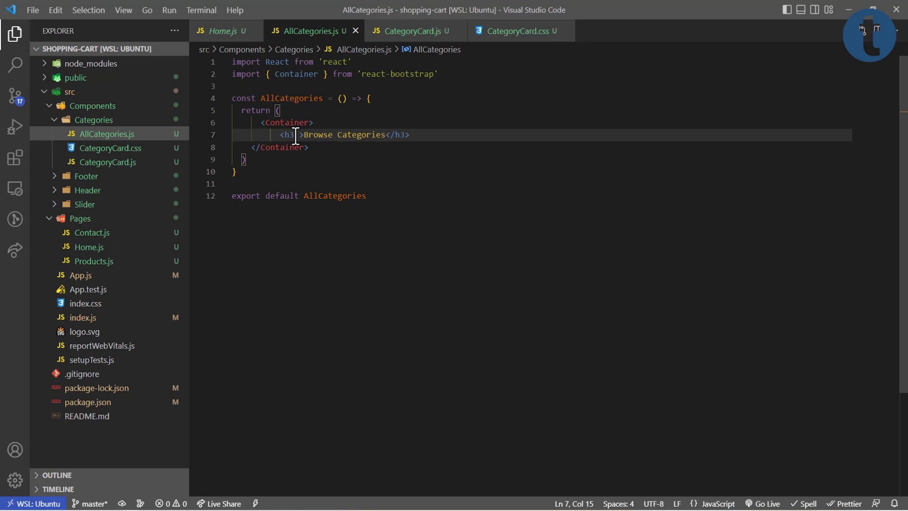
Give the heading className "text-center mb-4" and start a new line below it
{"action": "type", "text": "className="}
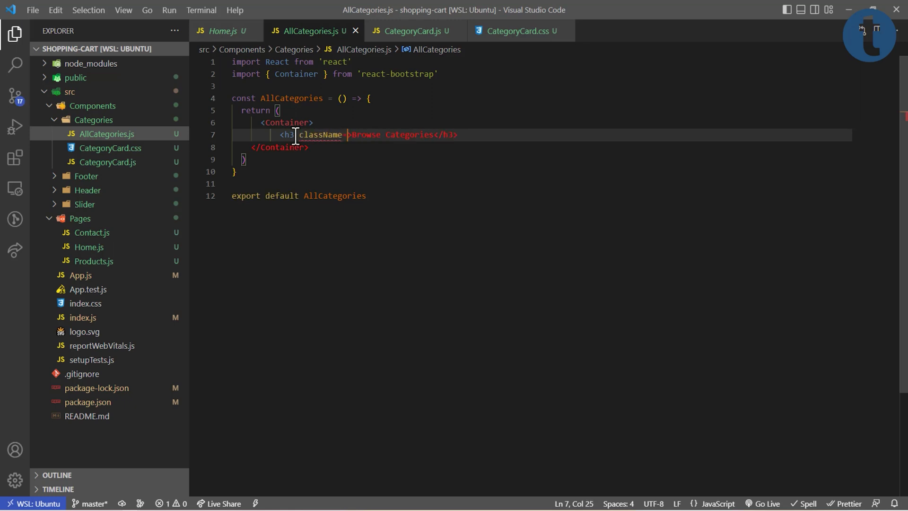
{"action": "type", "text": "\"\""}
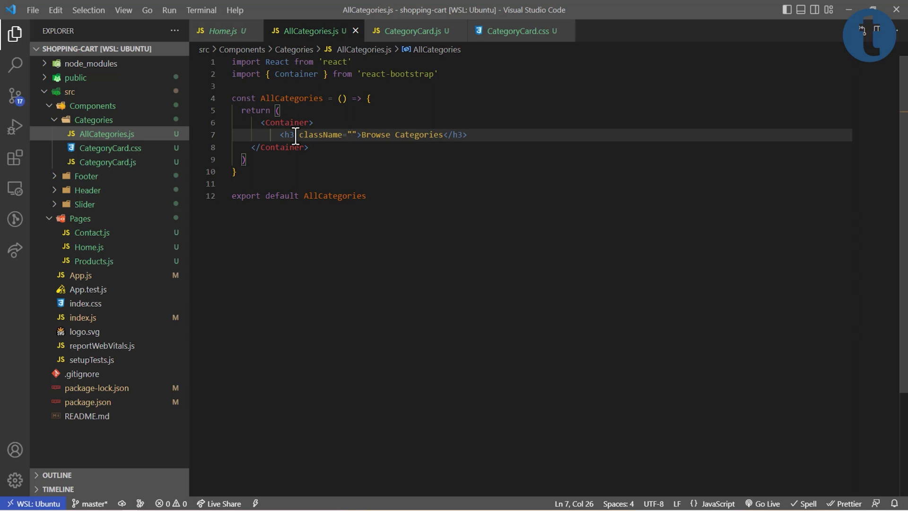
{"action": "type", "text": "text-center"}
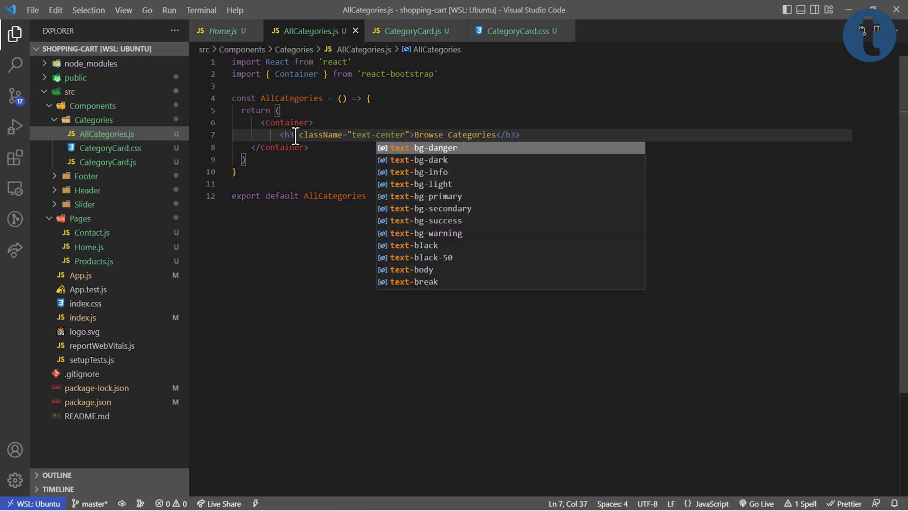
{"action": "type", "text": "mb-4"}
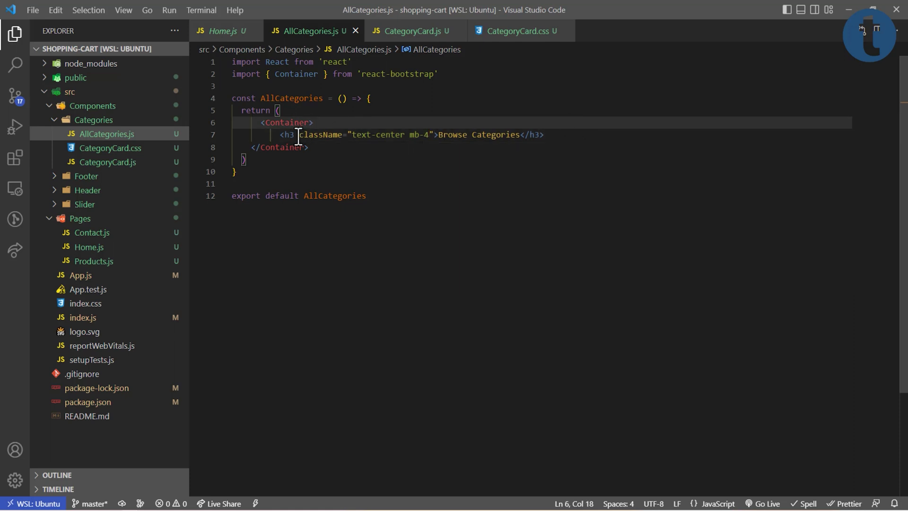
{"action": "left_click_drag", "start_coordinate": [279, 134], "coordinate": [524, 135]}
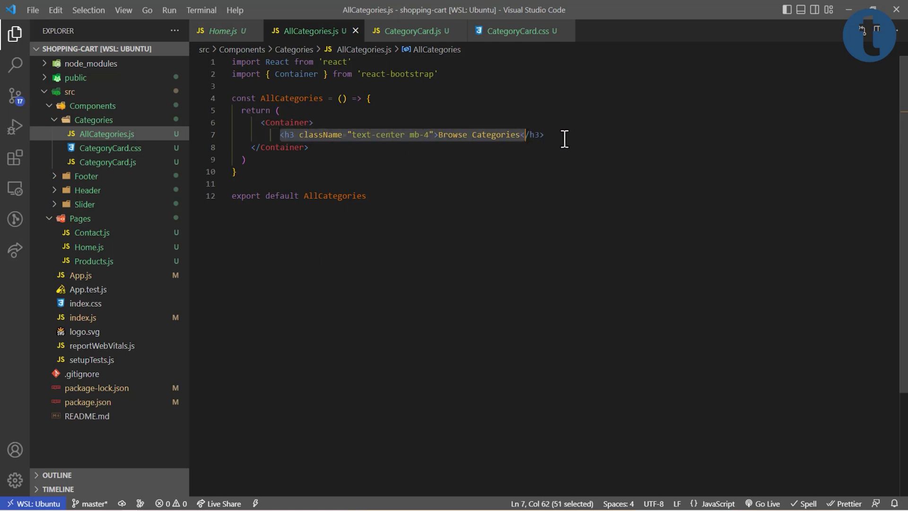
{"action": "key", "text": "Enter"}
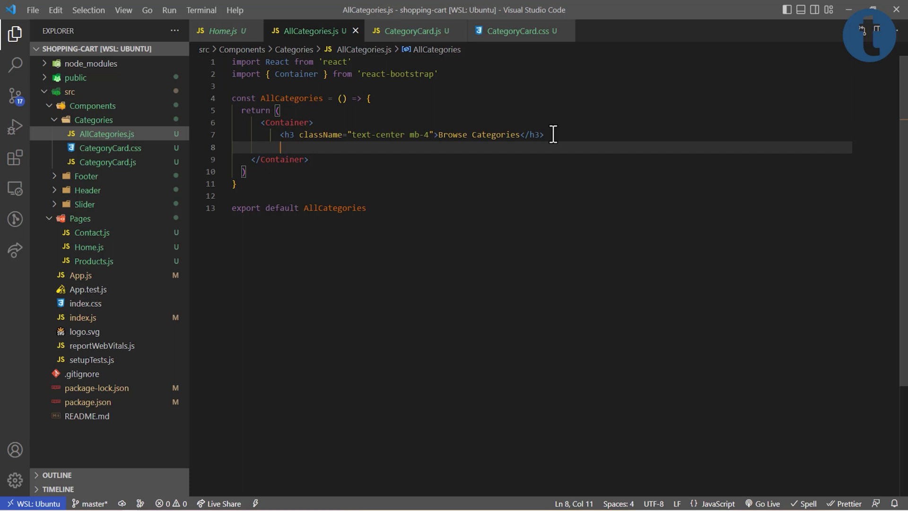
Add a Row containing a Col with xs={12}
{"action": "type", "text": "<Row>"}
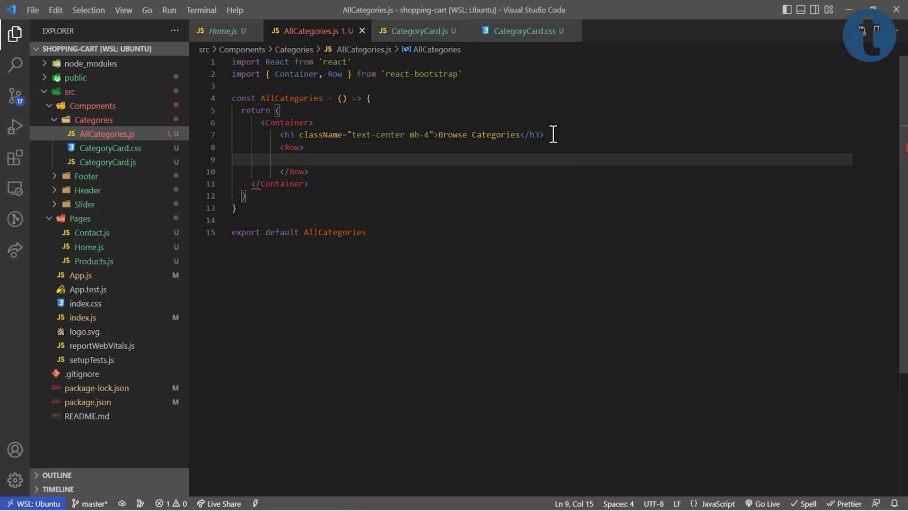
{"action": "type", "text": "<C"}
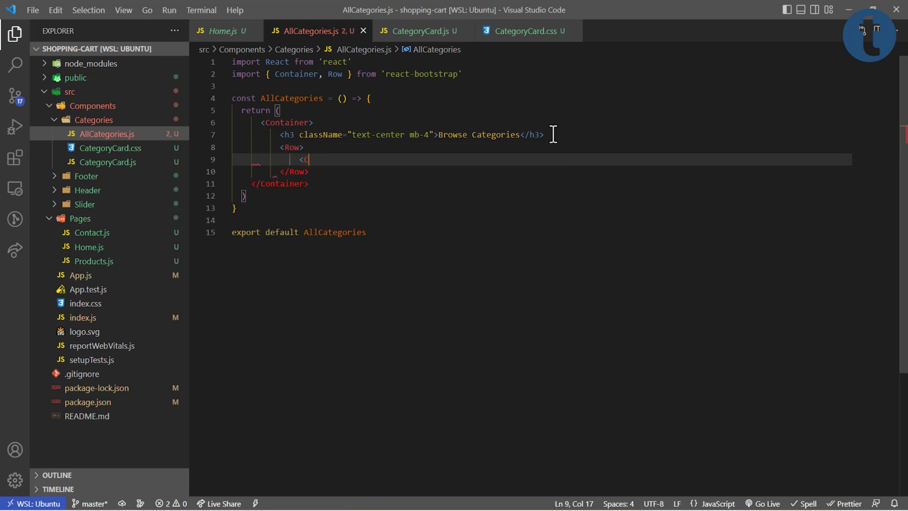
{"action": "type", "text": "ol"}
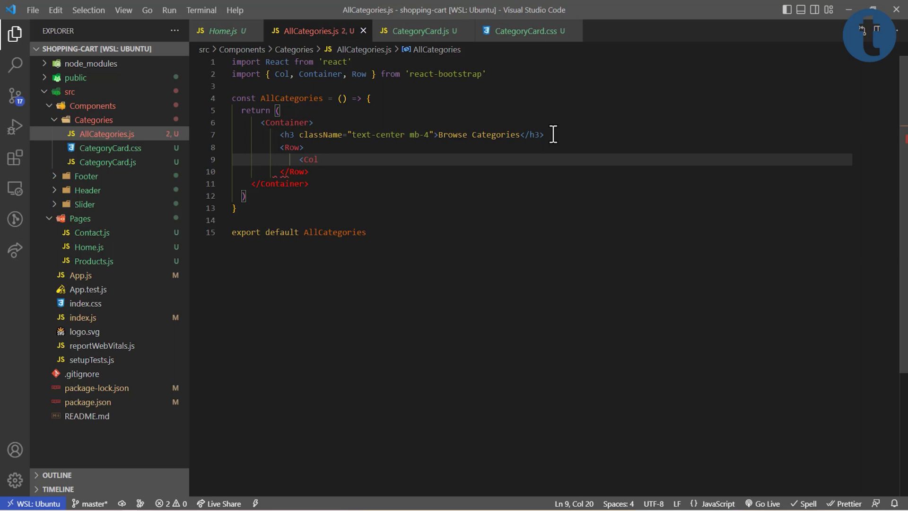
{"action": "type", "text": "xs"}
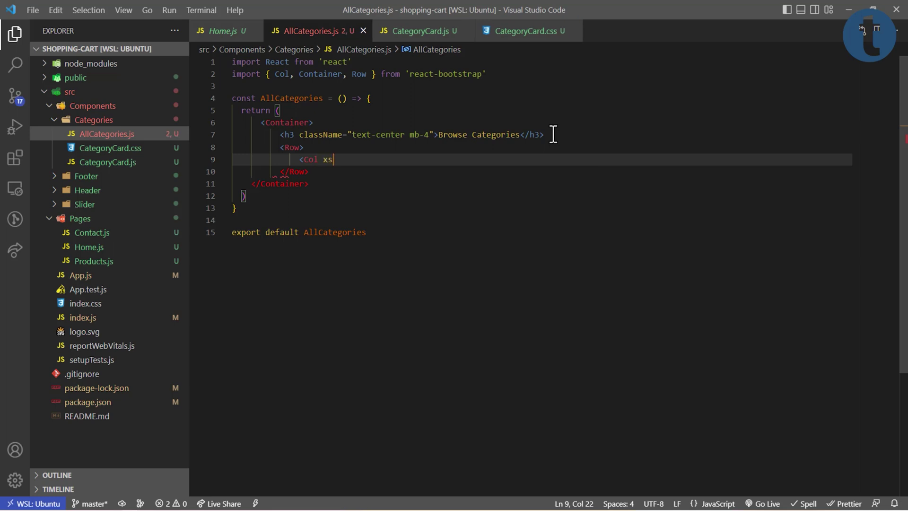
{"action": "type", "text": "="}
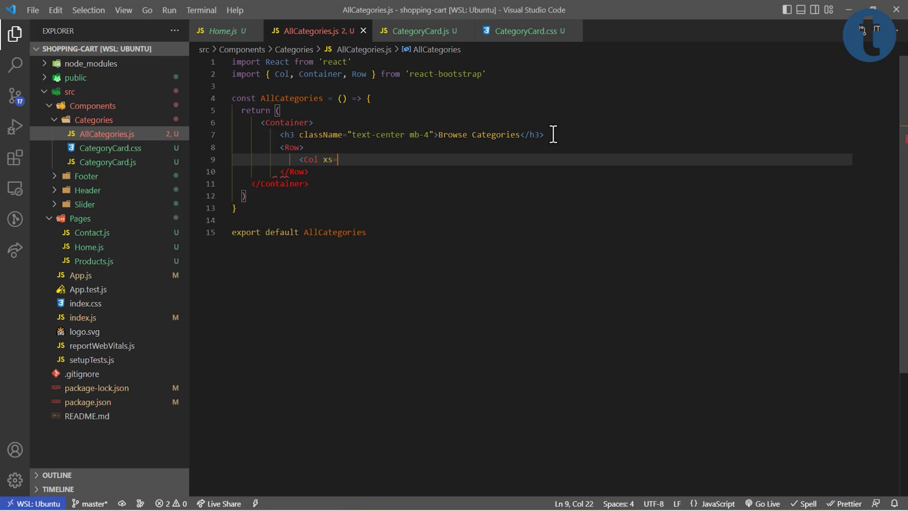
{"action": "type", "text": "{}"}
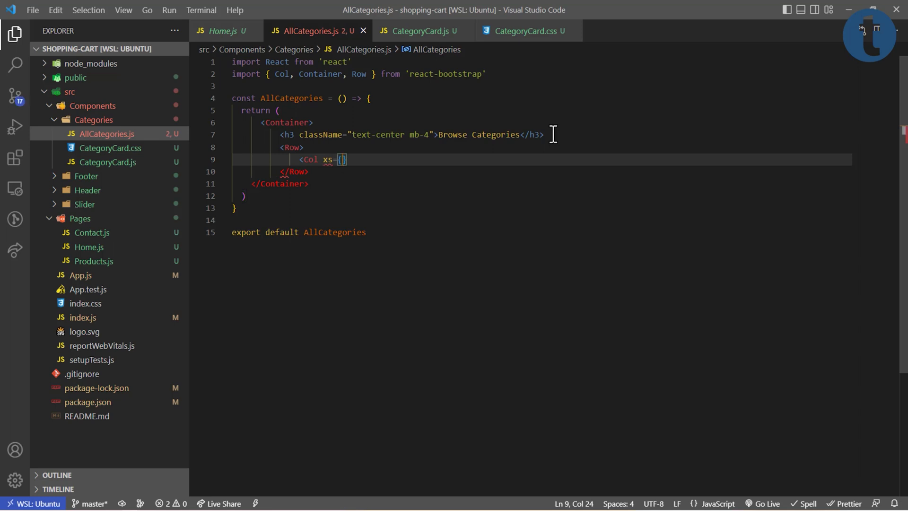
{"action": "type", "text": "12"}
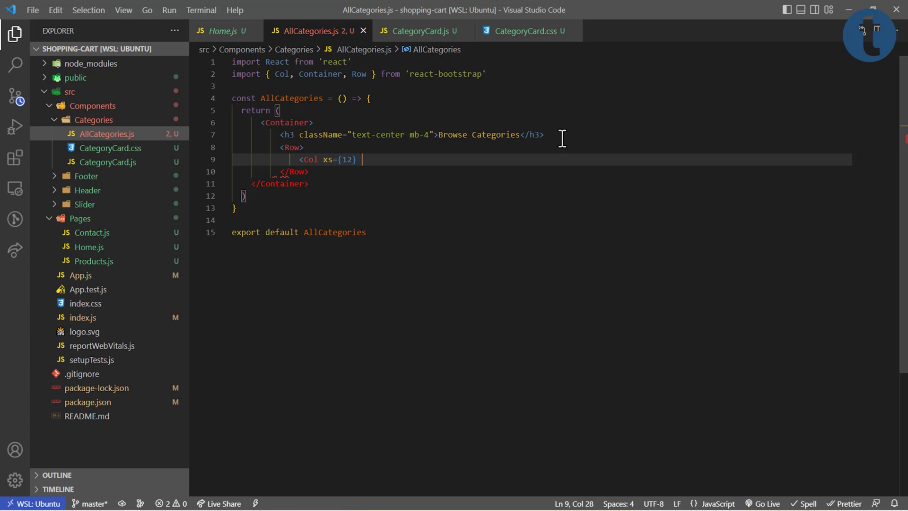
Size the Col sm={6} and md={3} with className "mb-2 p-0"
{"action": "type", "text": "sm={6"}
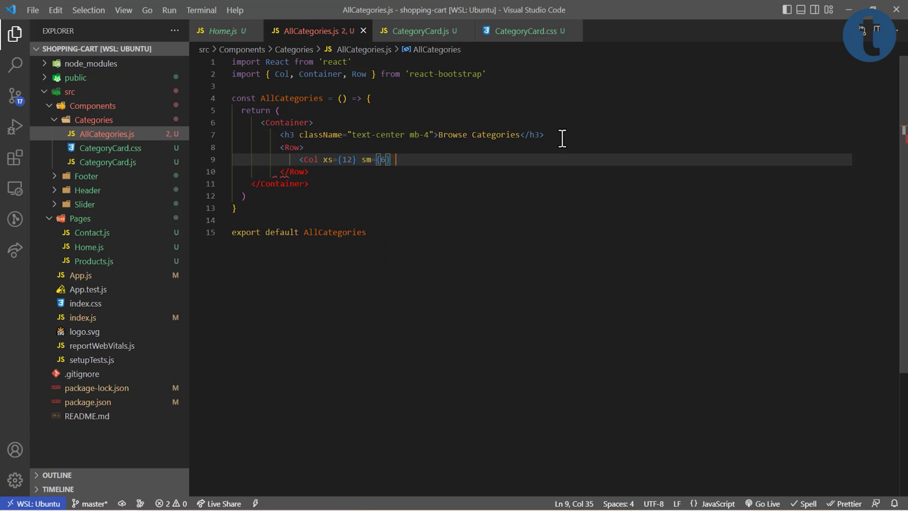
{"action": "type", "text": "md="}
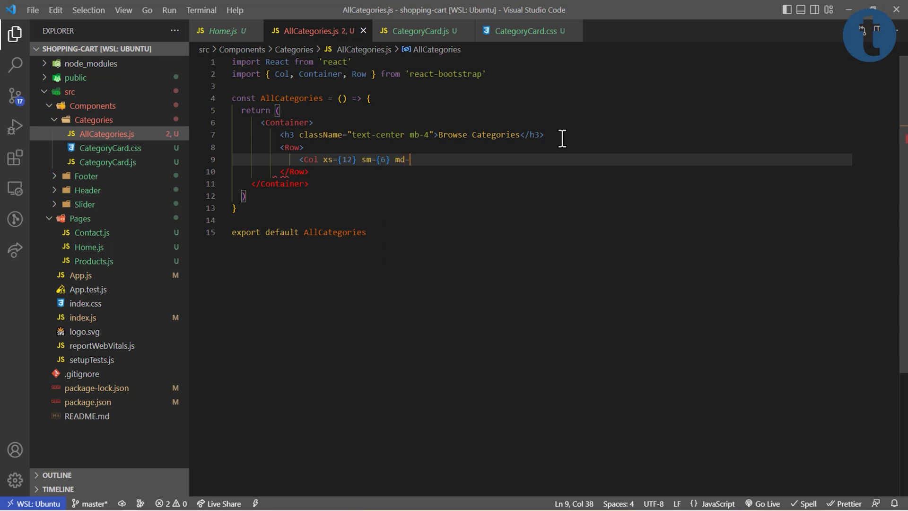
{"action": "type", "text": "{3}"}
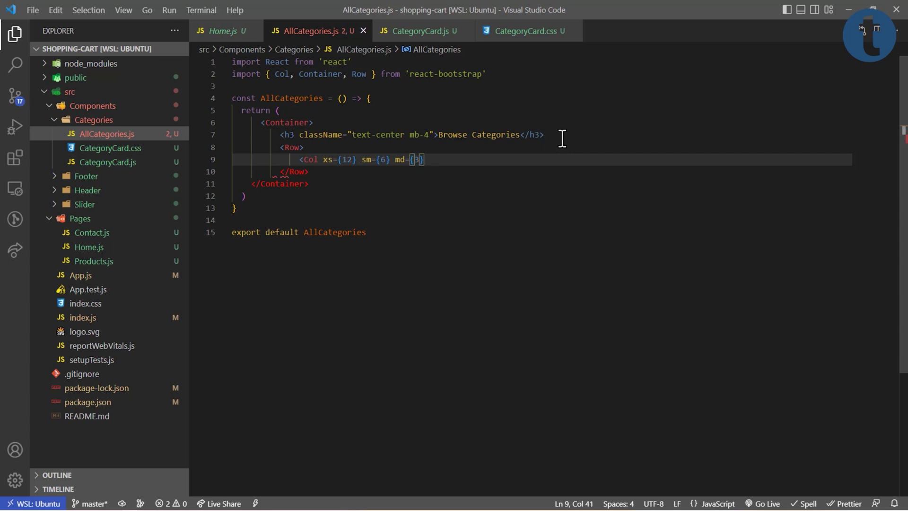
{"action": "type", "text": "classNam"}
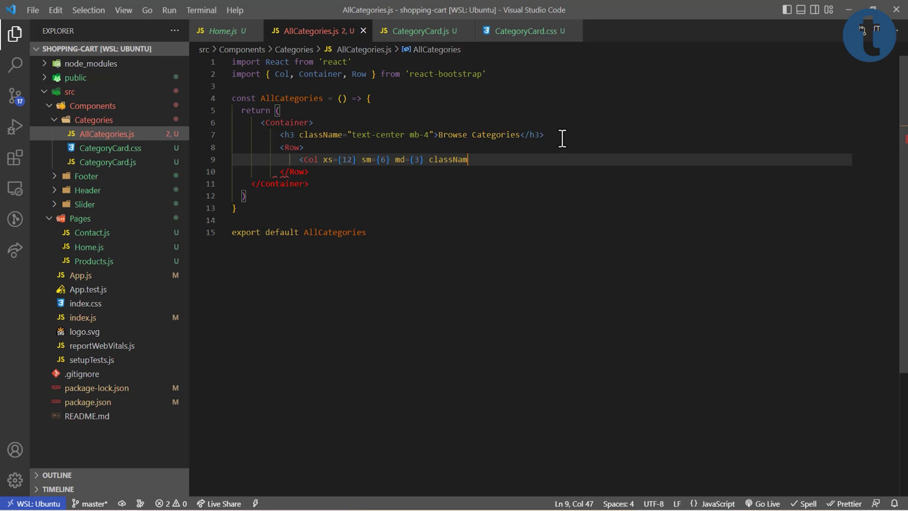
{"action": "type", "text": "e=\"\""}
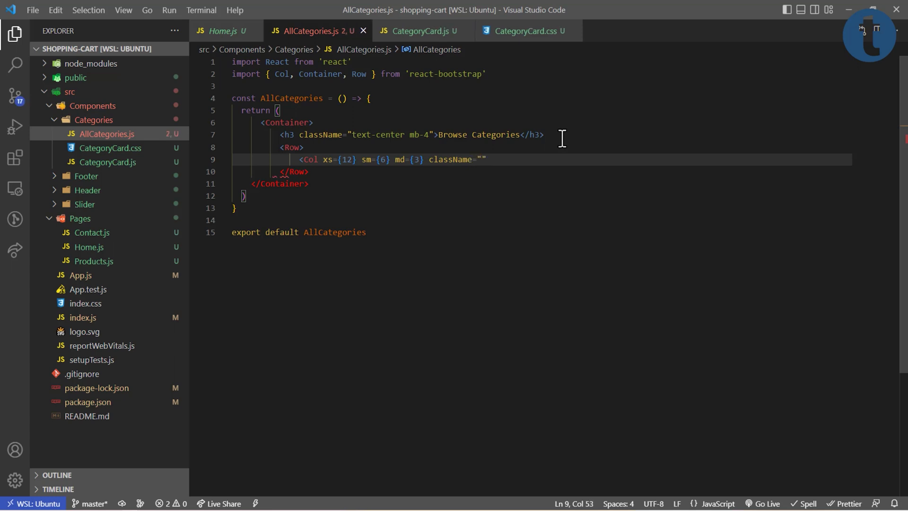
{"action": "type", "text": "mb-"}
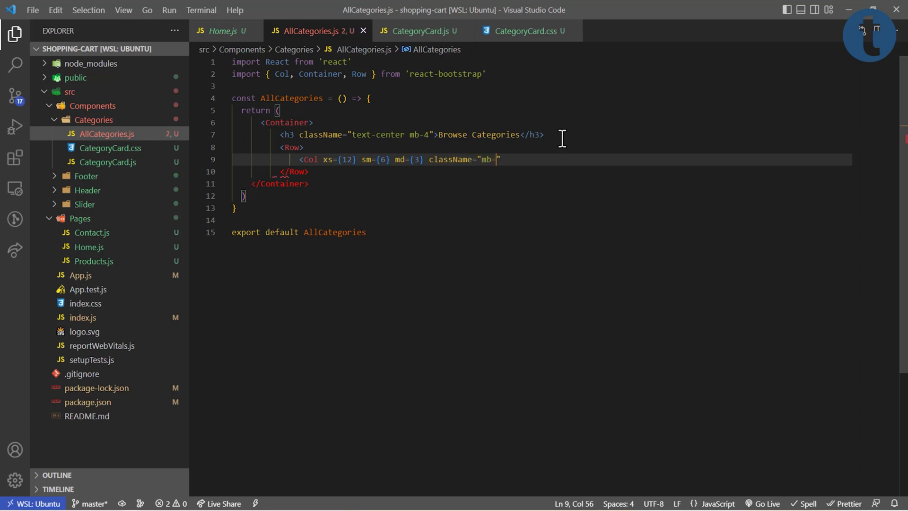
{"action": "type", "text": "2 p"}
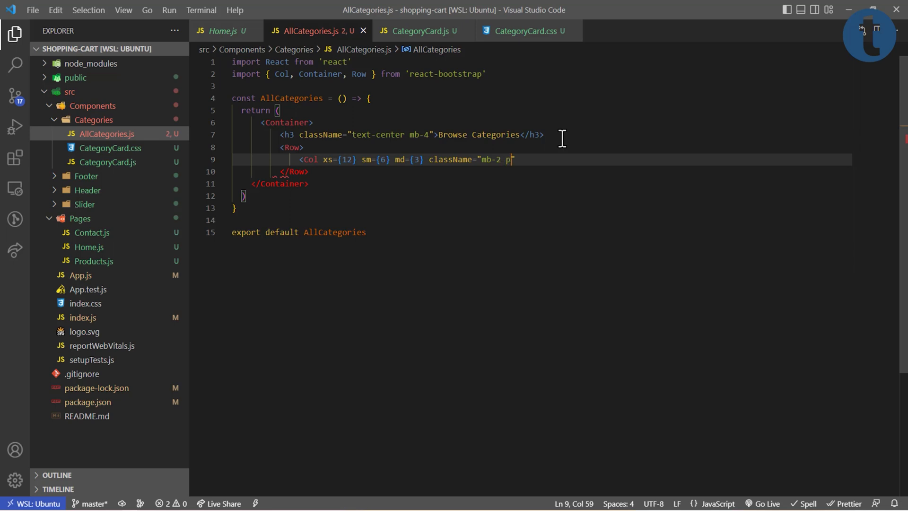
{"action": "type", "text": "-2"}
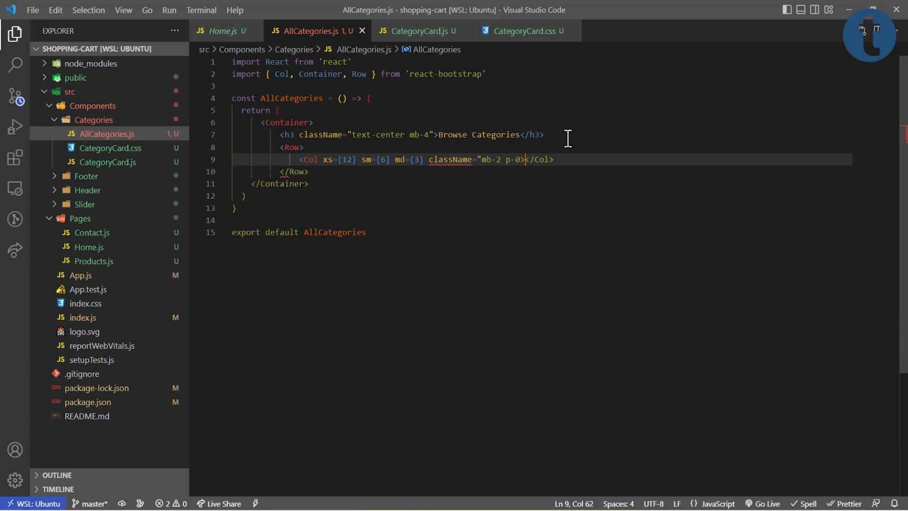
{"action": "key", "text": "Enter"}
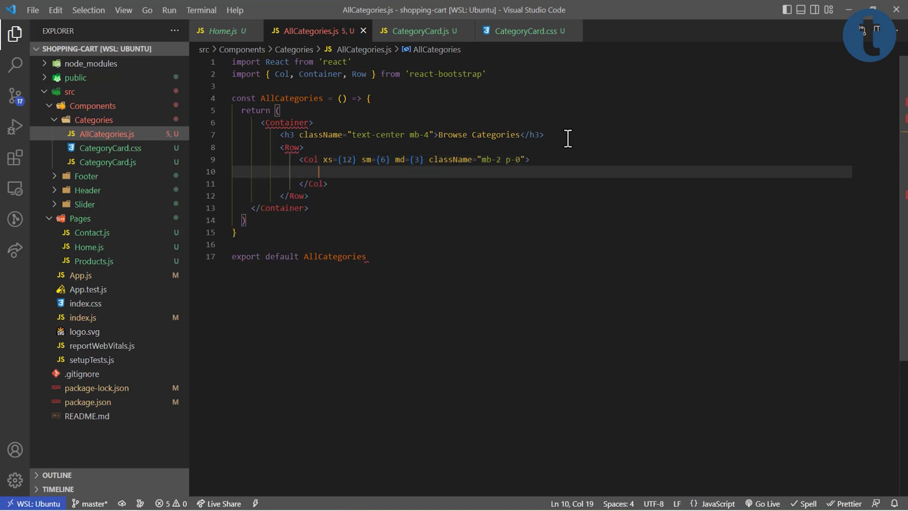
Insert <CategoryCard category="Men's Clothes" /> with its import and save AllCategories.js
{"action": "type", "text": "<c"}
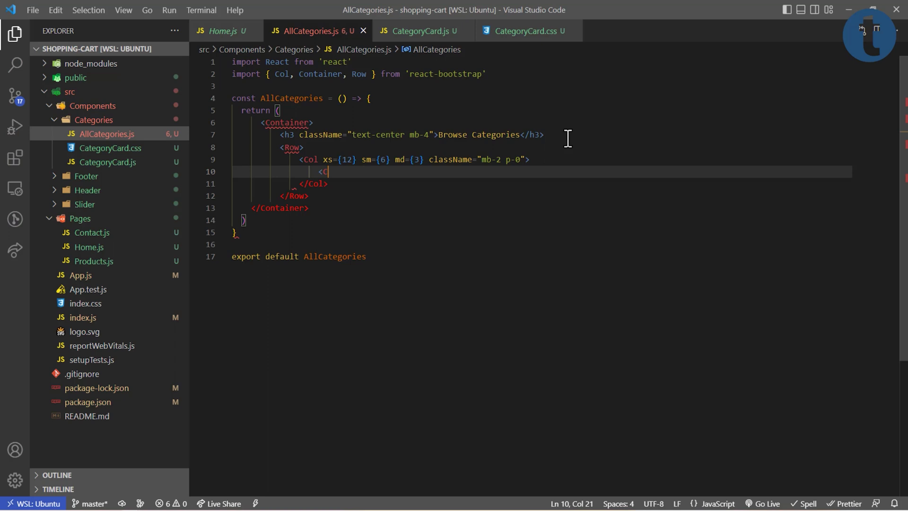
{"action": "type", "text": "ategoryCard cat"}
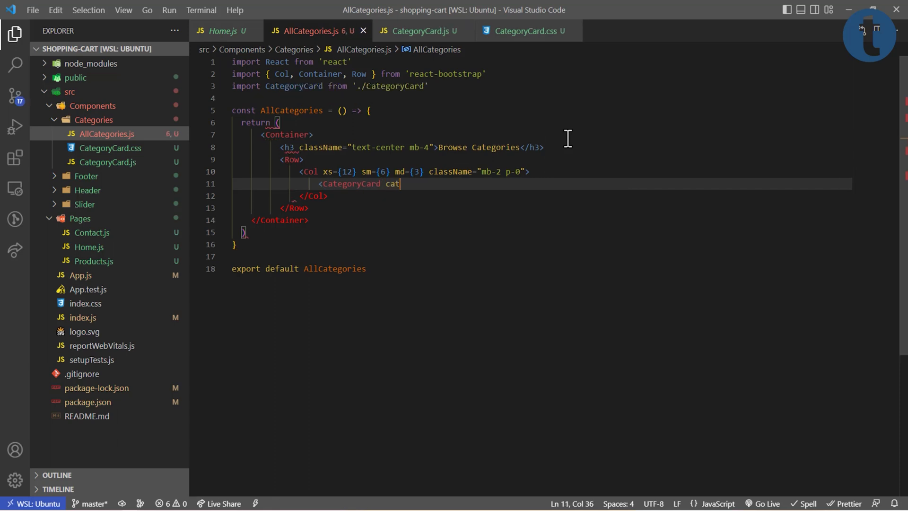
{"action": "type", "text": "egory={\""}
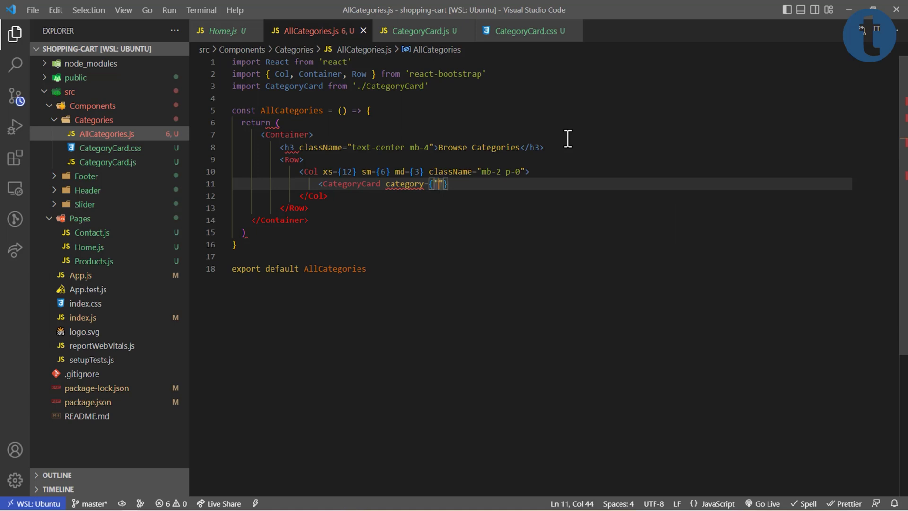
{"action": "type", "text": "M"}
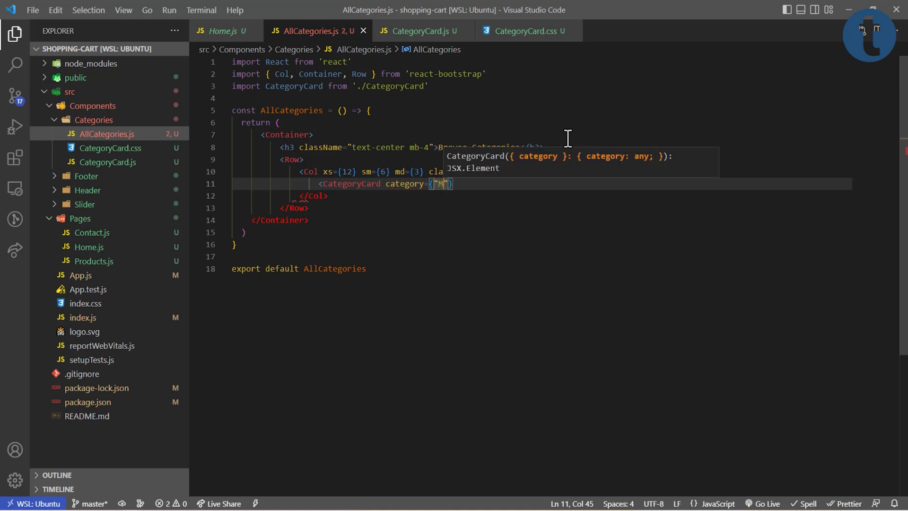
{"action": "type", "text": "Men's Clothes"}
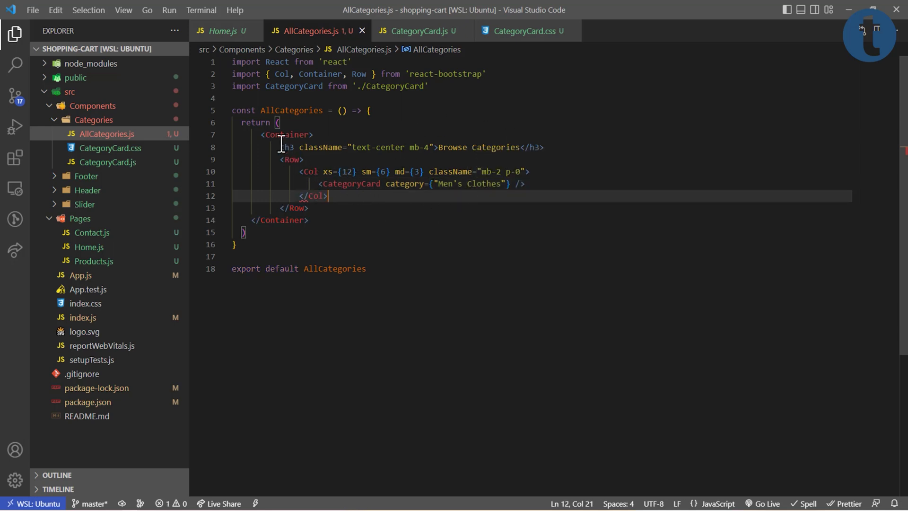
{"action": "mouse_move", "coordinate": [889, 306]}
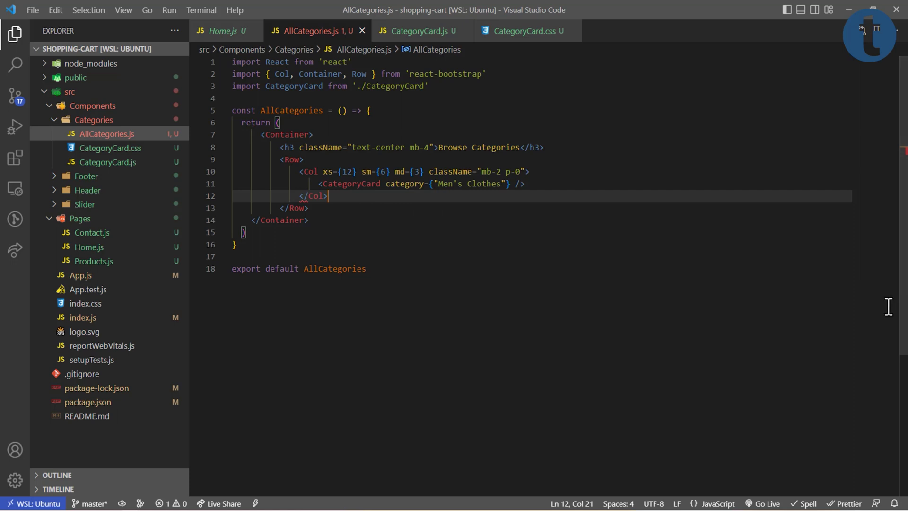
{"action": "key", "text": "ctrl+s"}
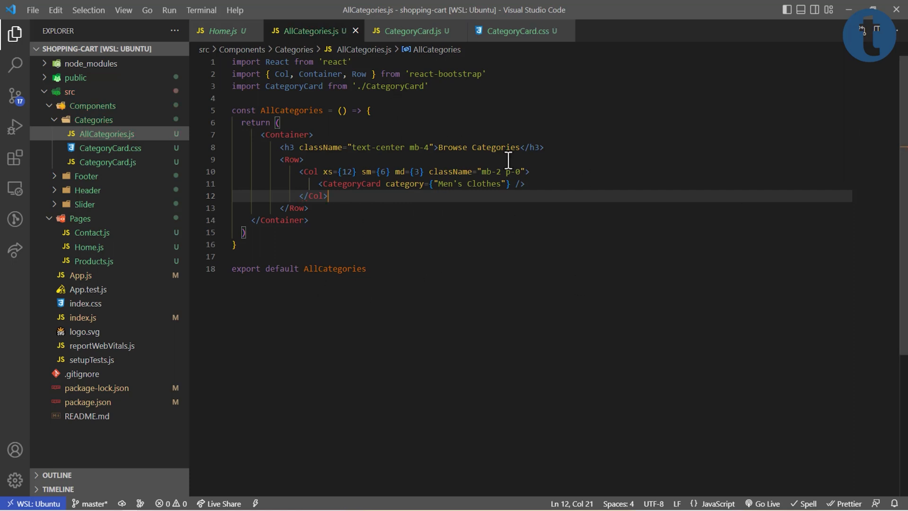
{"action": "left_click", "coordinate": [222, 31]}
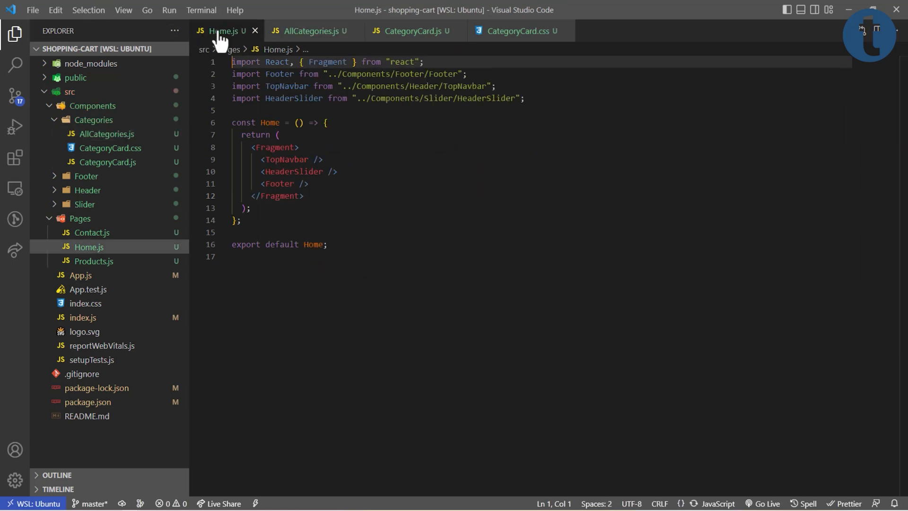
Add <AllCategories /> below HeaderSlider in Home.js with its import, and save
{"action": "key", "text": "Enter"}
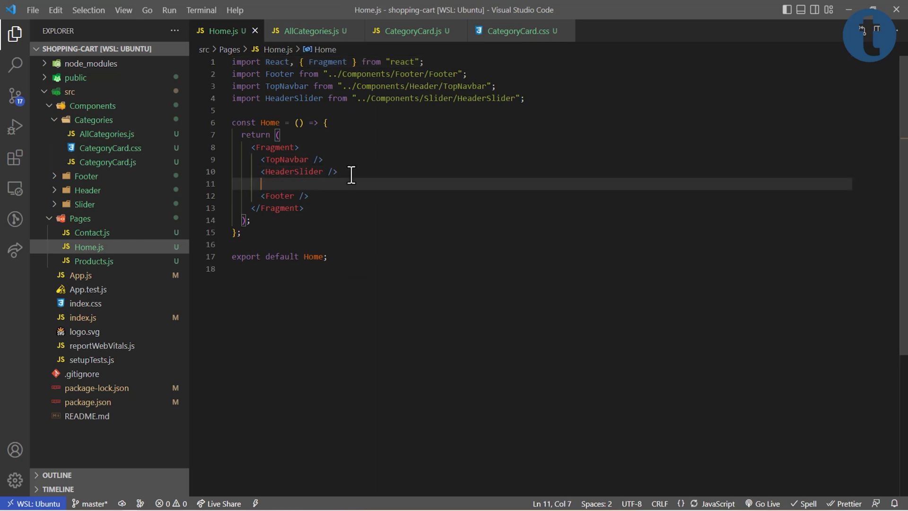
{"action": "type", "text": "<"}
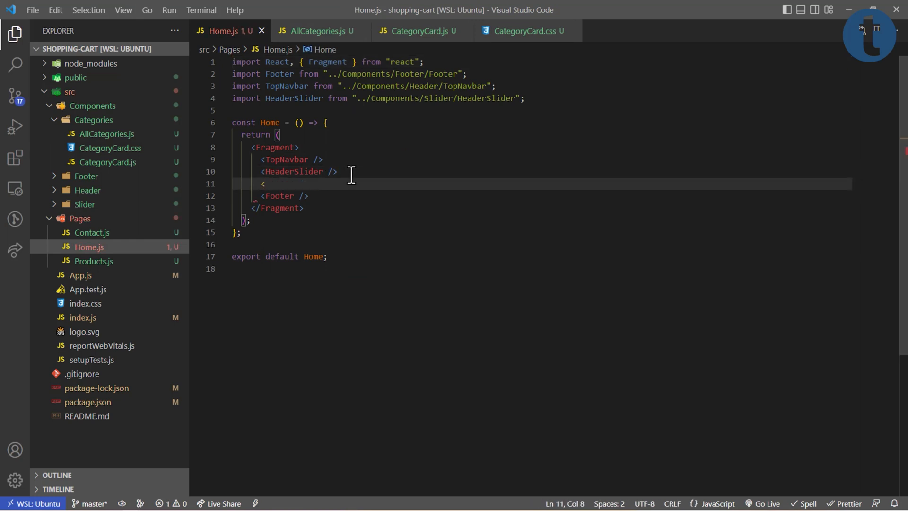
{"action": "type", "text": "AllCategories"}
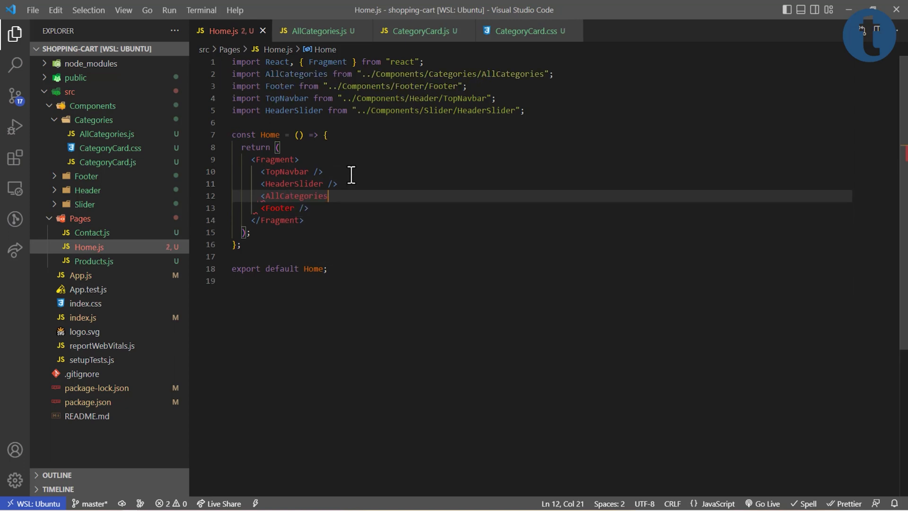
{"action": "type", "text": "/>"}
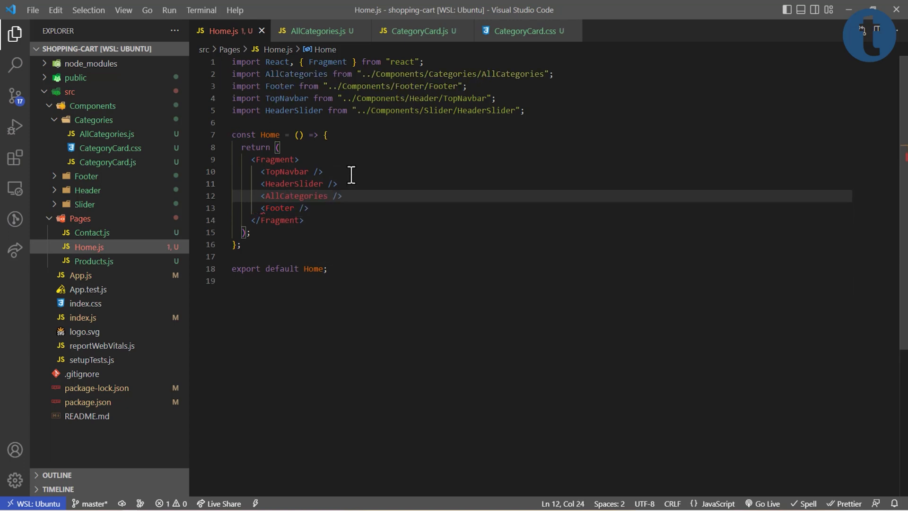
{"action": "key", "text": "ctrl+s"}
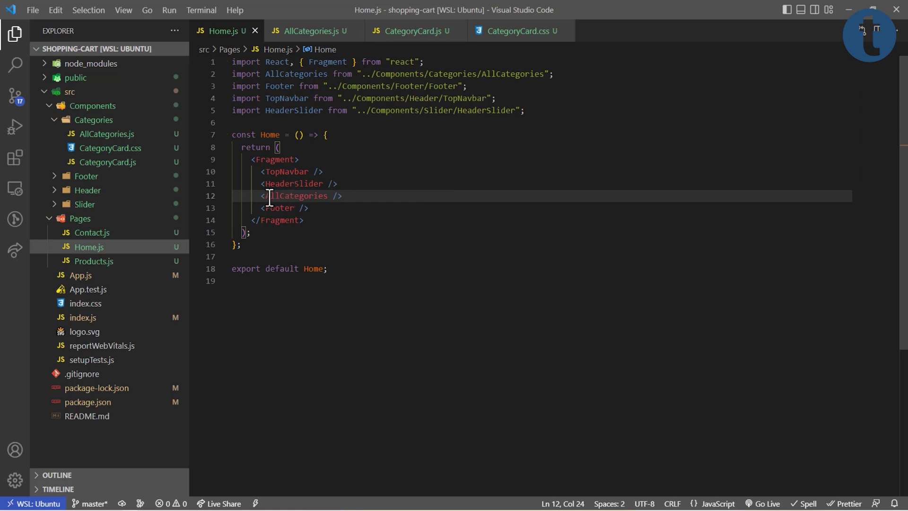
{"action": "mouse_move", "coordinate": [291, 195]}
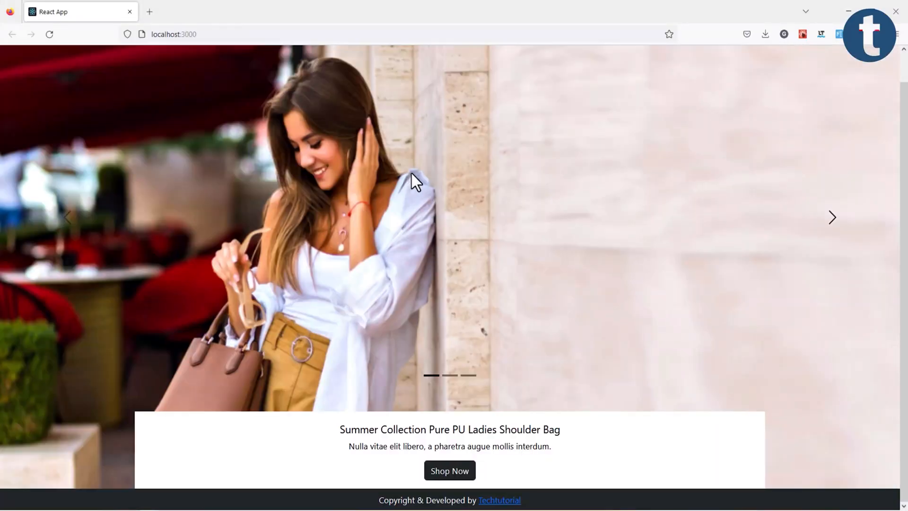
{"action": "mouse_move", "coordinate": [443, 266]}
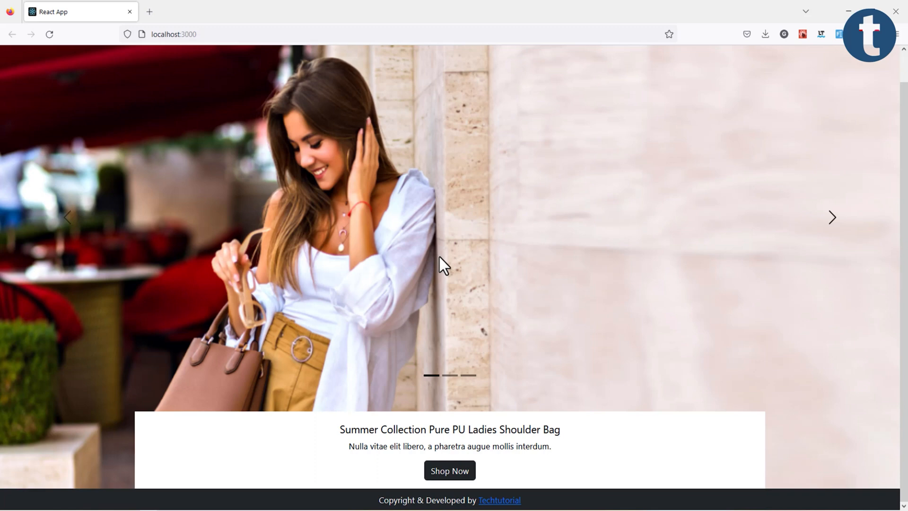
Check the Men's Clothes card overlapping the slider bottom at localhost:3000
{"action": "left_click", "coordinate": [49, 34]}
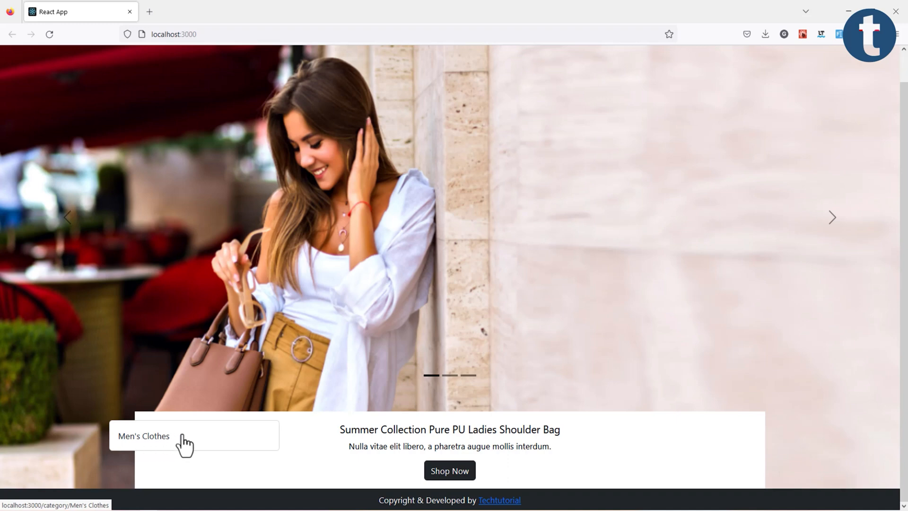
{"action": "mouse_move", "coordinate": [438, 434]}
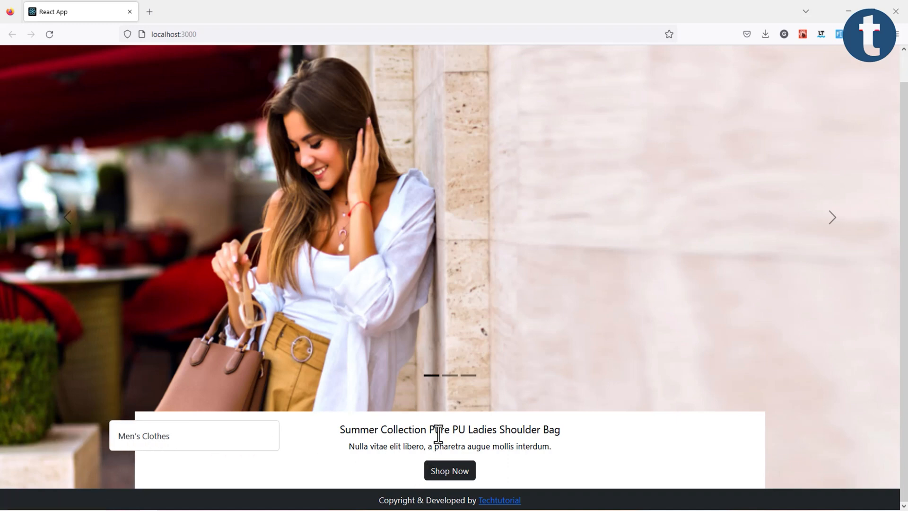
{"action": "mouse_move", "coordinate": [369, 361]}
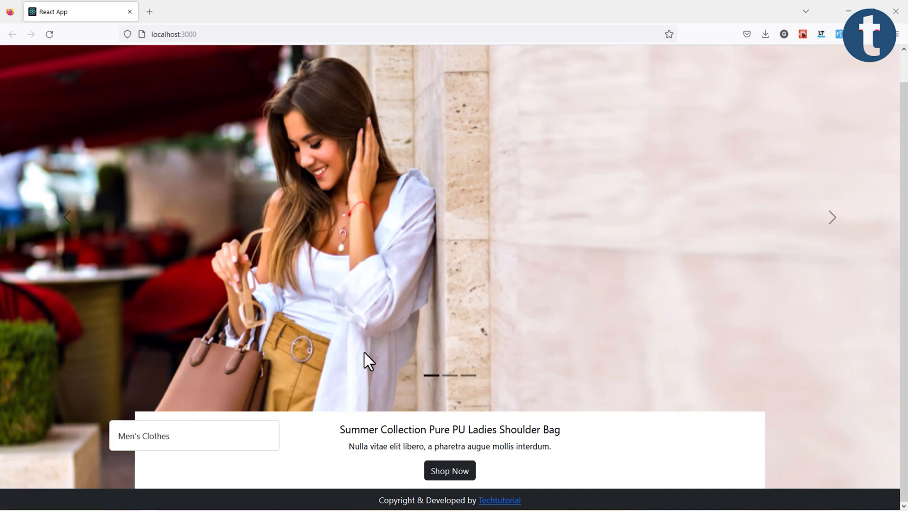
{"action": "mouse_move", "coordinate": [630, 431]}
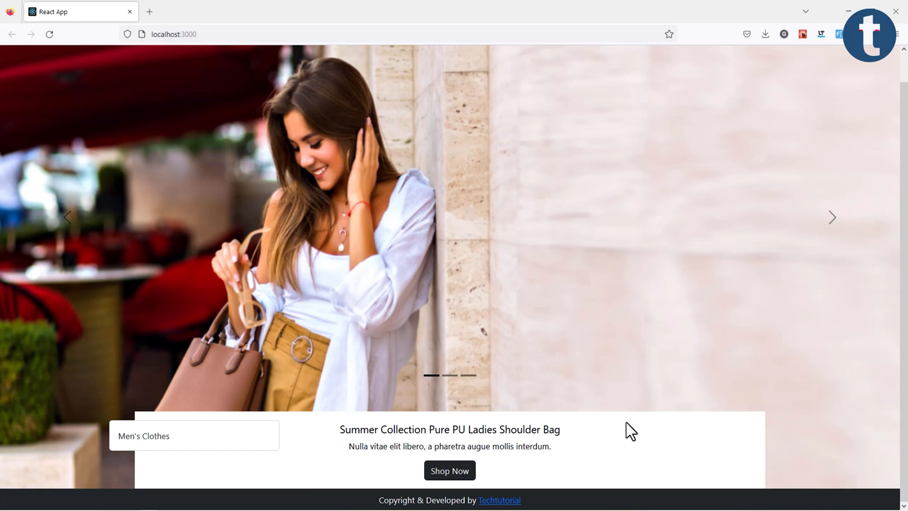
{"action": "mouse_move", "coordinate": [190, 441]}
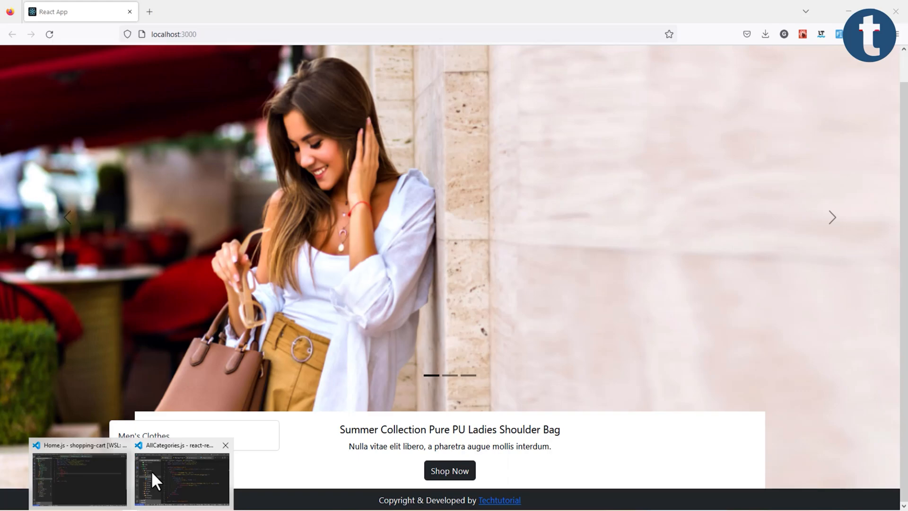
Select and delete the Carousel's maxHeight 650px style in HeaderSlider.js
{"action": "left_click", "coordinate": [78, 478]}
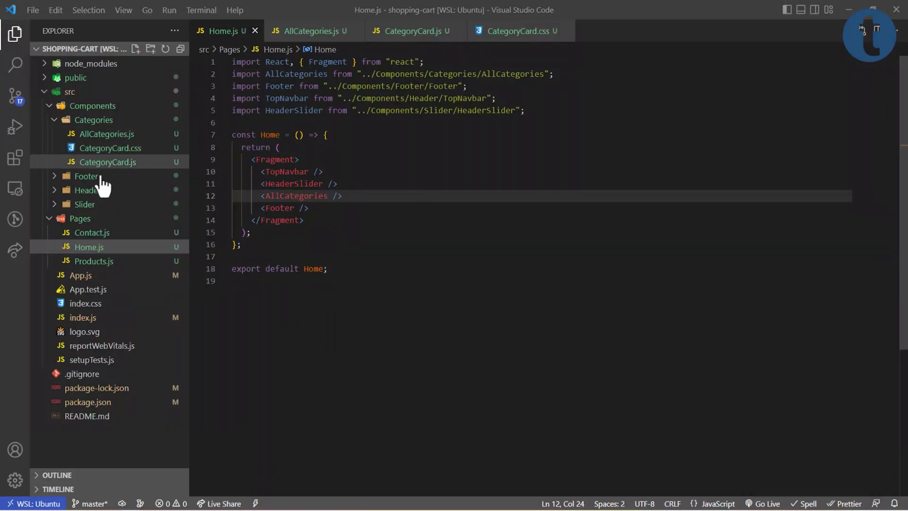
{"action": "mouse_move", "coordinate": [93, 120]}
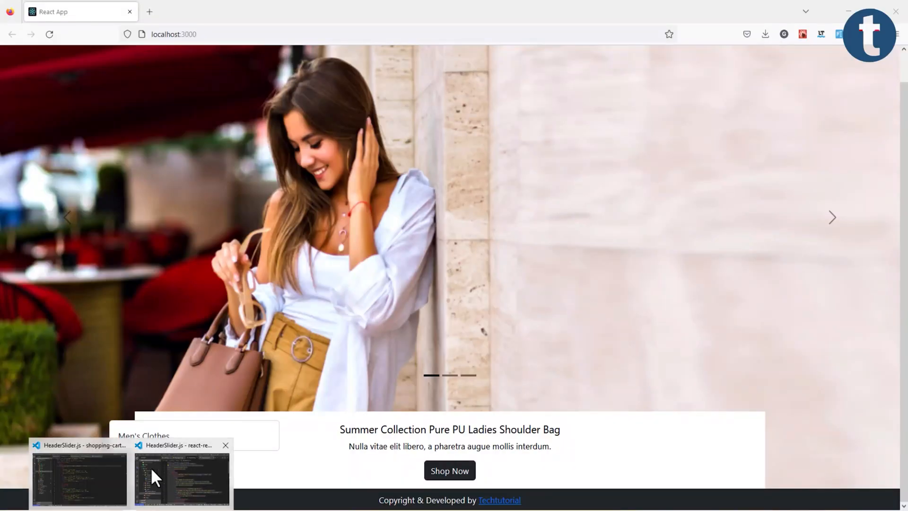
{"action": "left_click", "coordinate": [78, 474]}
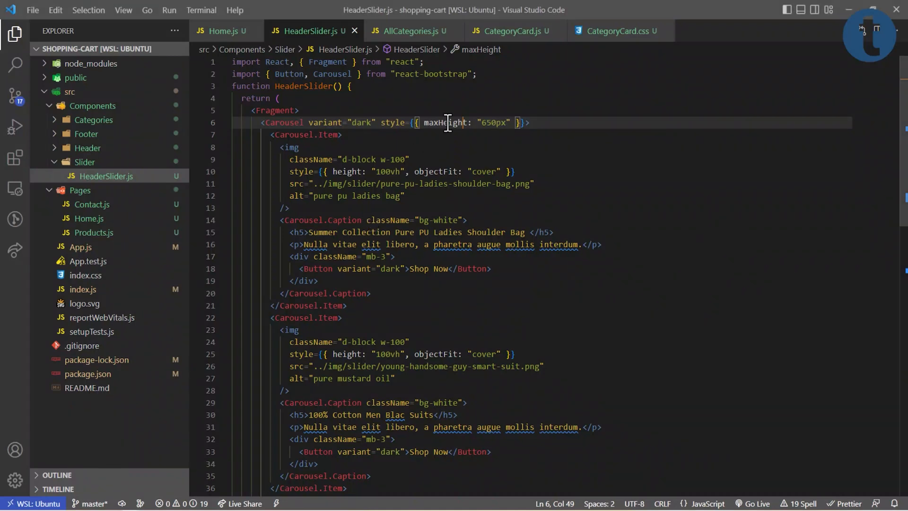
{"action": "left_click", "coordinate": [491, 122]}
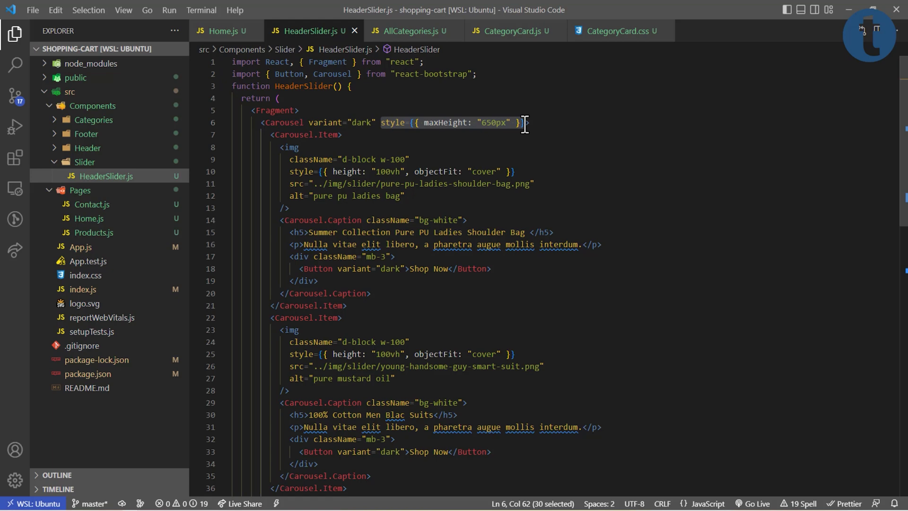
{"action": "key", "text": "Delete"}
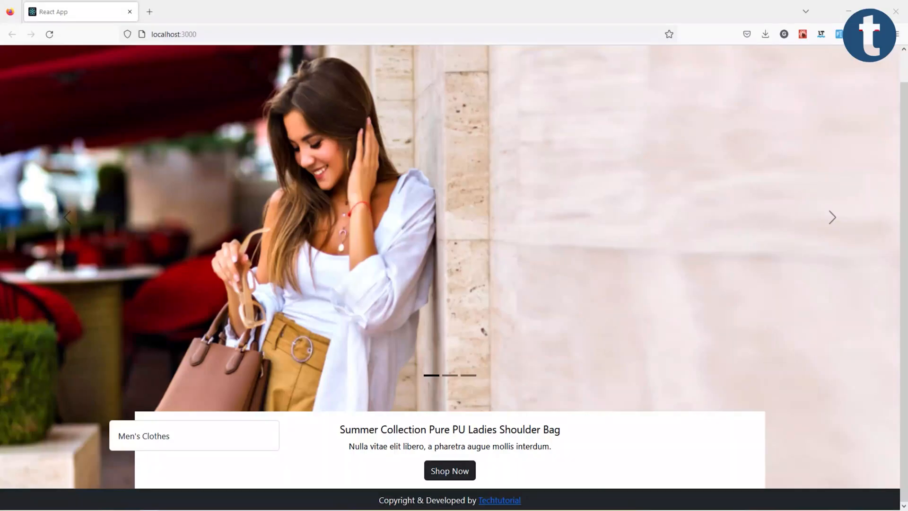
Scroll the localhost page to view Browse Categories below the slider, then return to VS Code
{"action": "scroll", "scroll_direction": "down", "scroll_amount": 3}
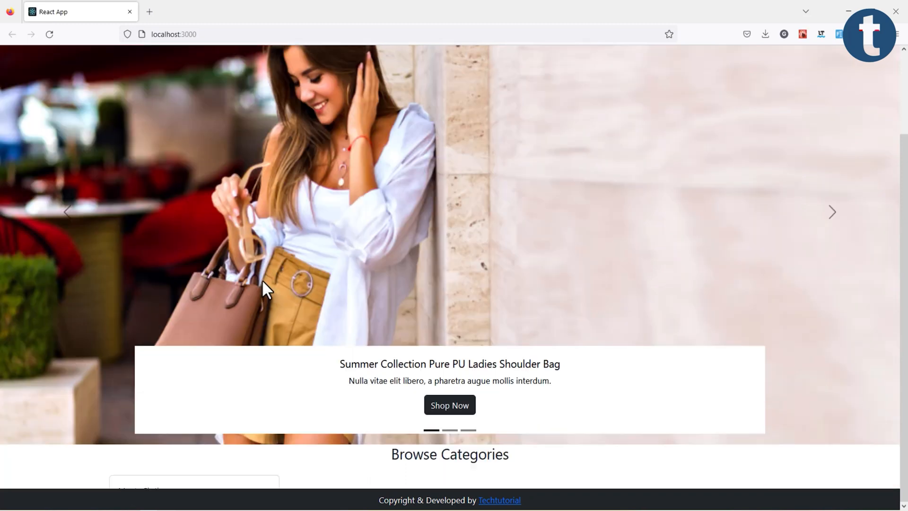
{"action": "mouse_move", "coordinate": [337, 467]}
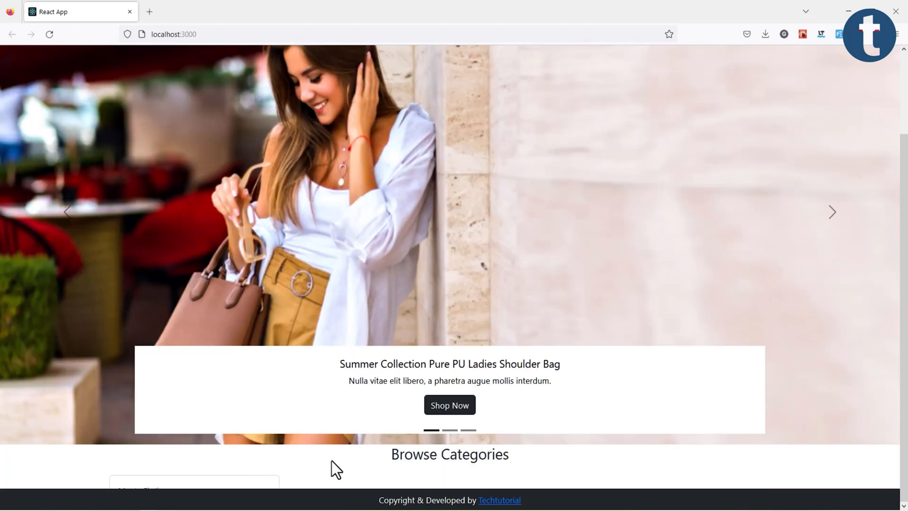
{"action": "mouse_move", "coordinate": [343, 462]}
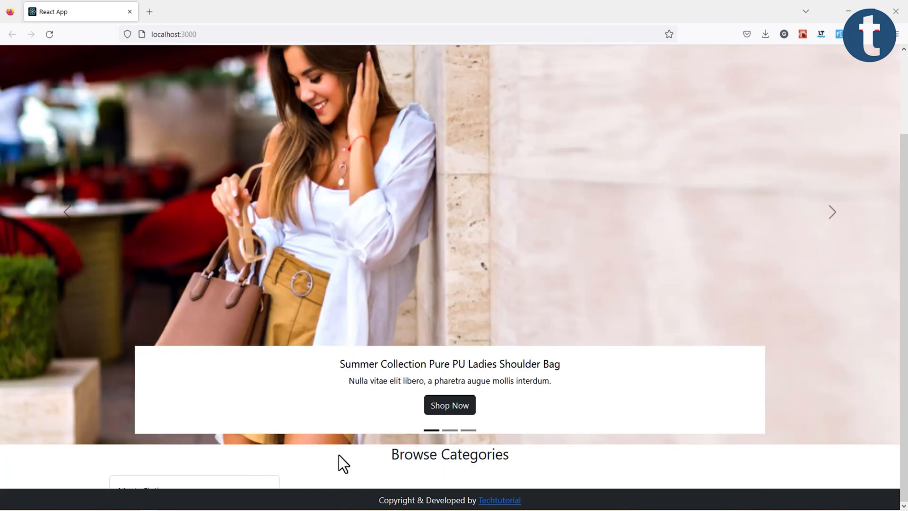
{"action": "mouse_move", "coordinate": [392, 460]}
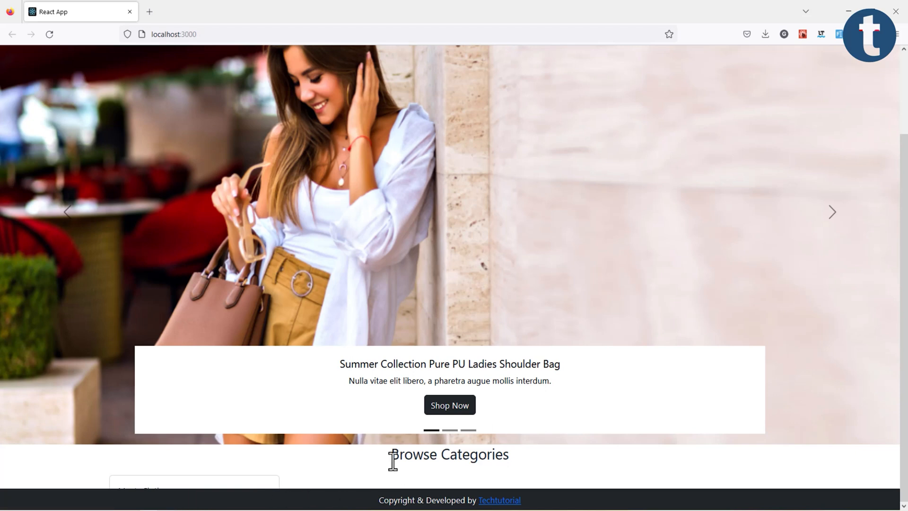
{"action": "left_click", "coordinate": [832, 212]}
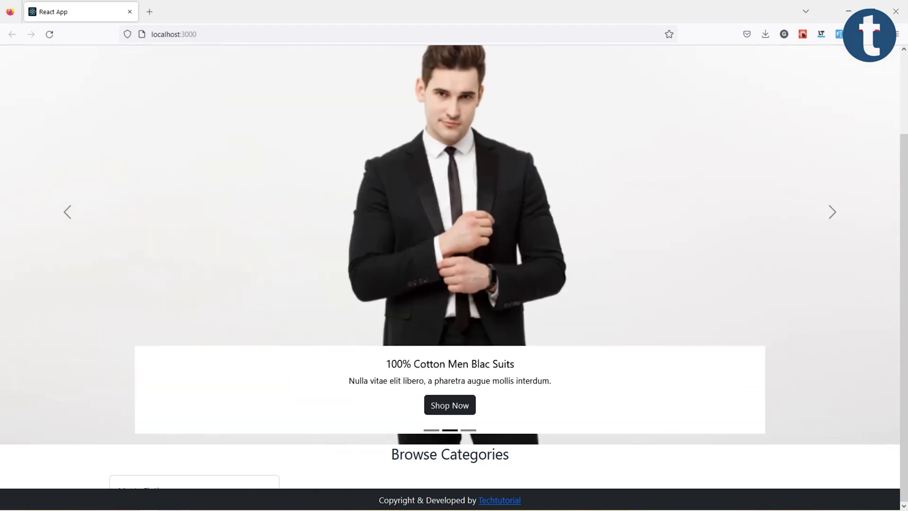
{"action": "mouse_move", "coordinate": [96, 483]}
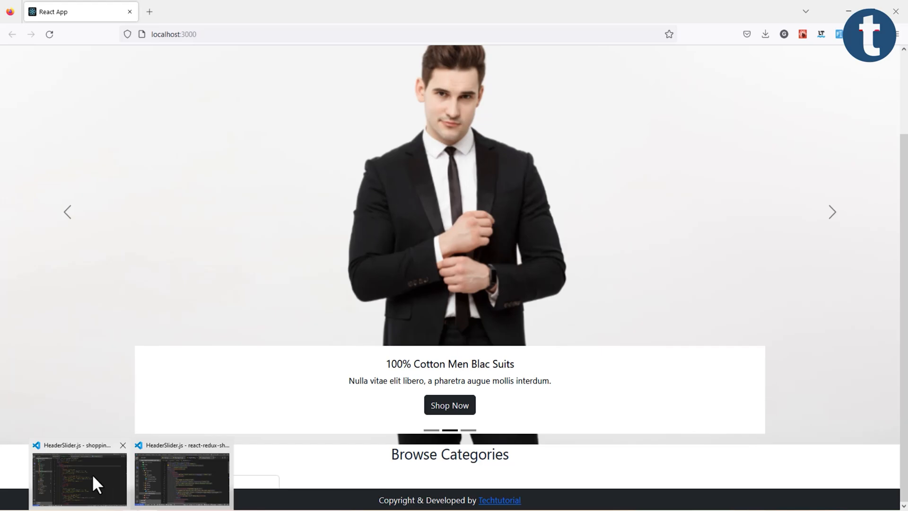
{"action": "left_click", "coordinate": [78, 477]}
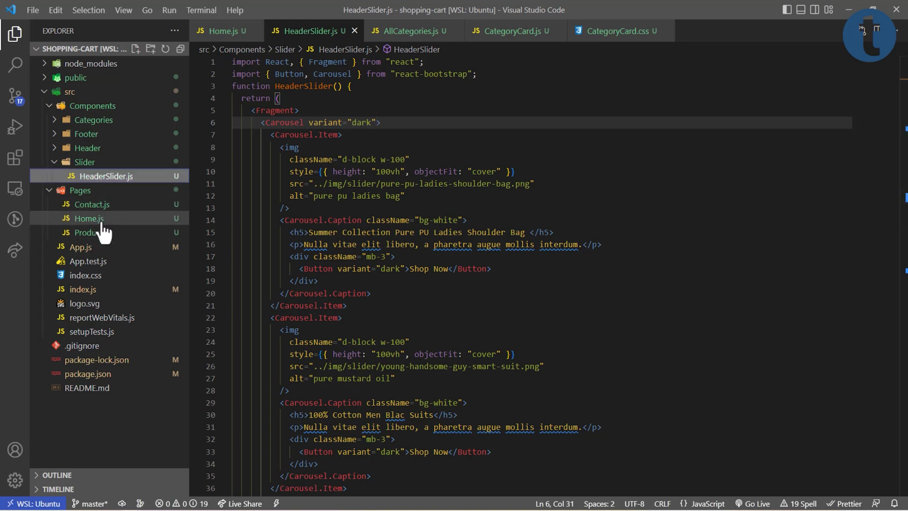
In Home.js, type a 'mb-5 pb-5' div after <AllCategories /> and duplicate the line
{"action": "left_click", "coordinate": [88, 218]}
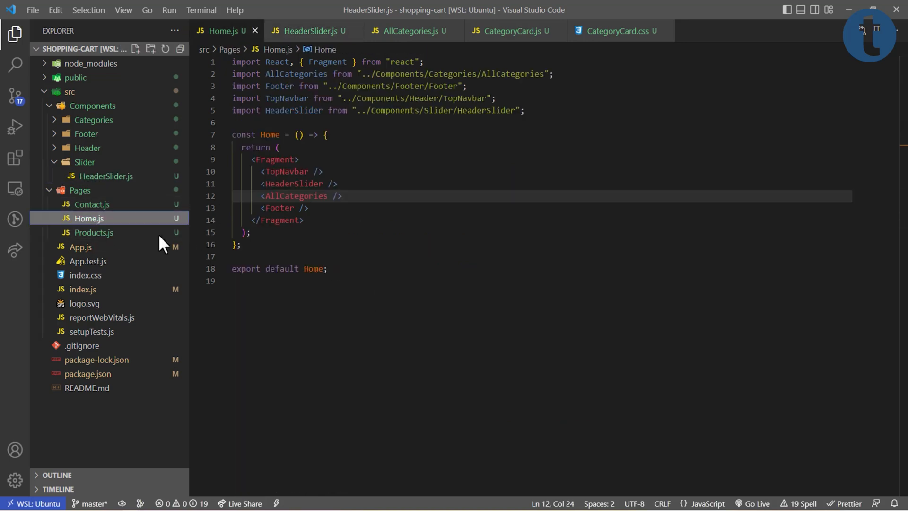
{"action": "left_click", "coordinate": [353, 195]}
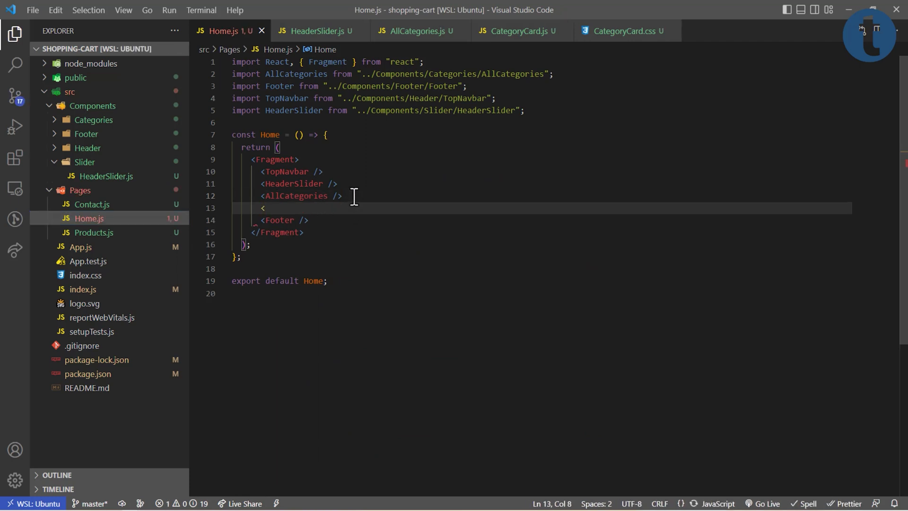
{"action": "type", "text": "<div className=\"mb-"}
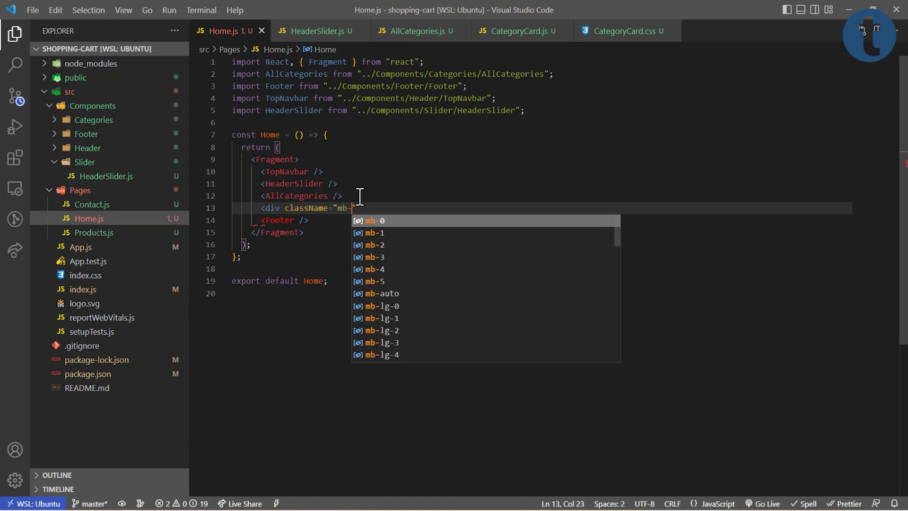
{"action": "type", "text": "5"}
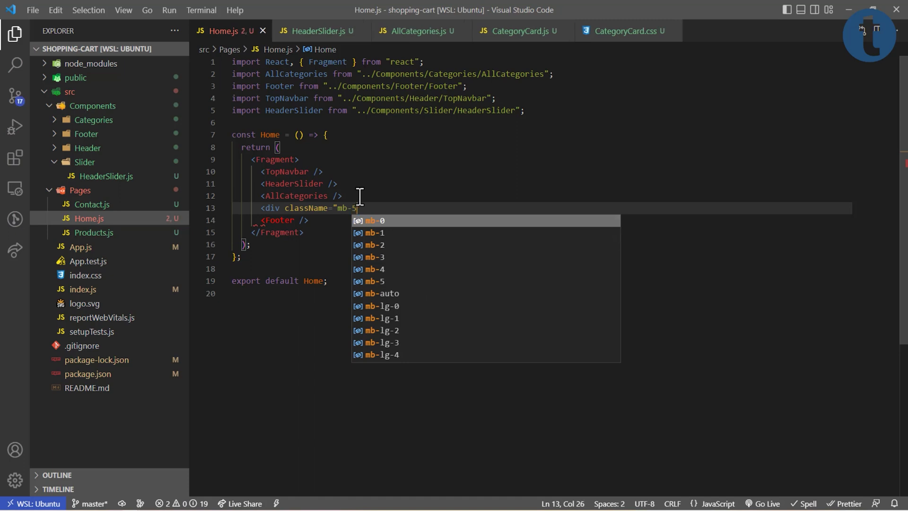
{"action": "type", "text": "pb-5\"></div></div>"}
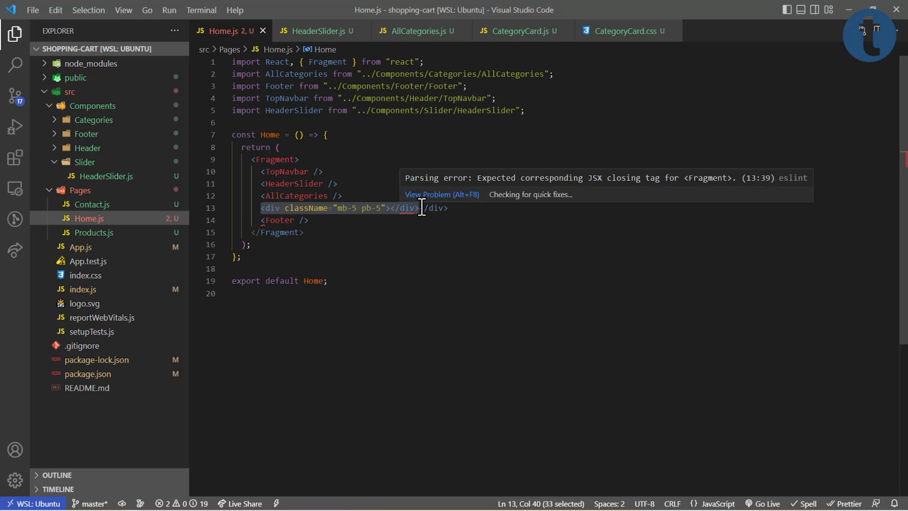
{"action": "key", "text": "Enter"}
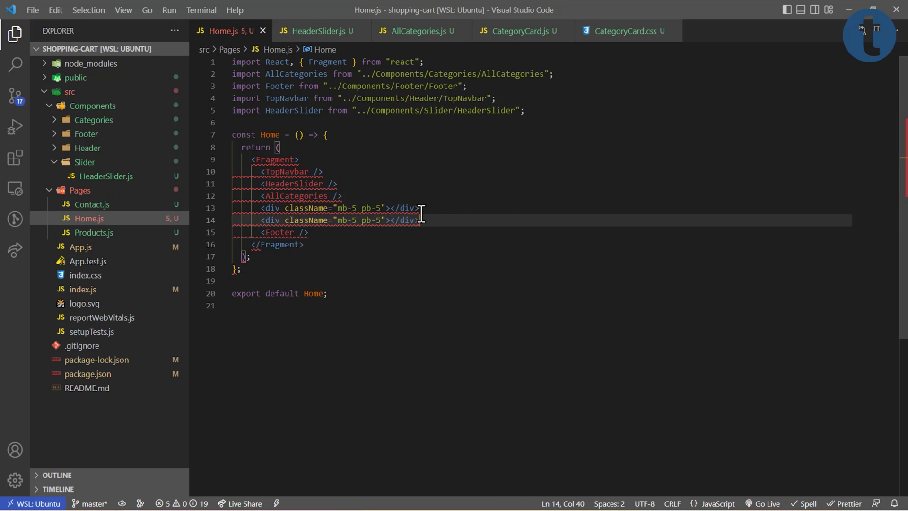
{"action": "mouse_move", "coordinate": [331, 208]}
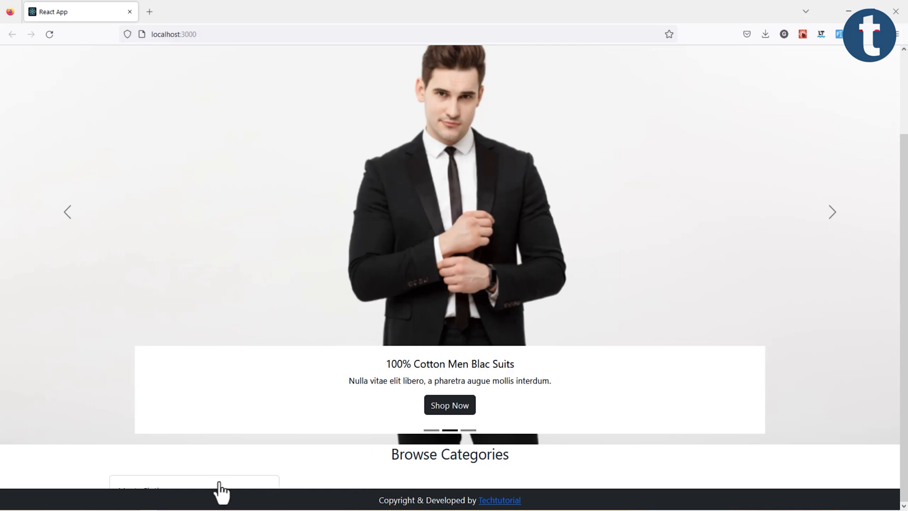
Scroll the Firefox page to check the Men's Clothes card and the gap above the footer
{"action": "left_click", "coordinate": [67, 212]}
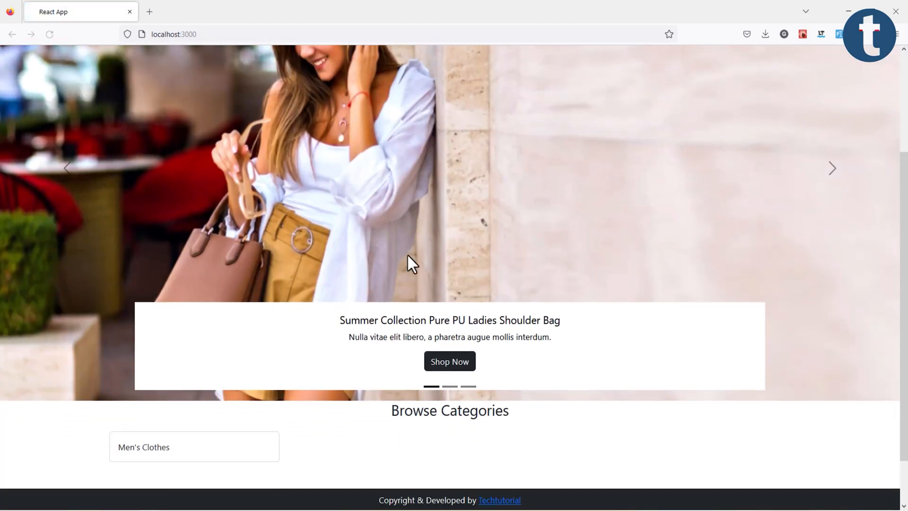
{"action": "scroll", "scroll_direction": "down", "scroll_amount": 3}
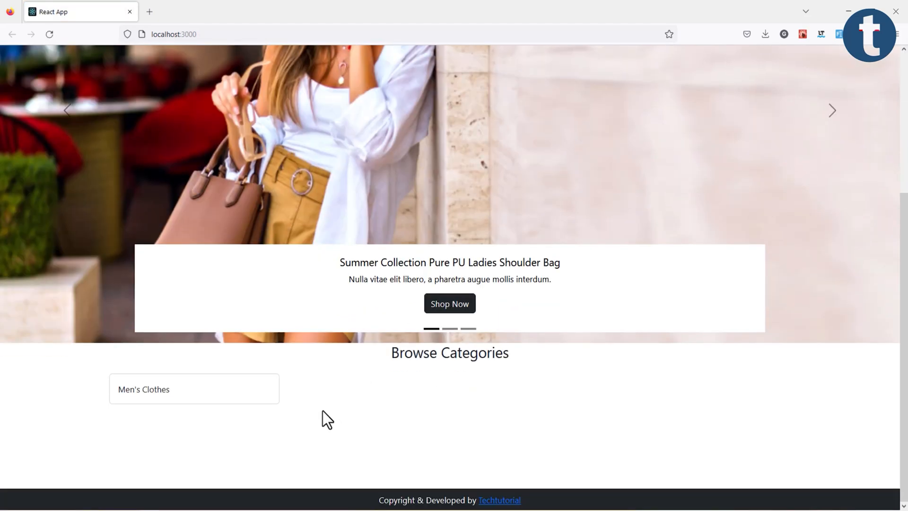
{"action": "mouse_move", "coordinate": [394, 370]}
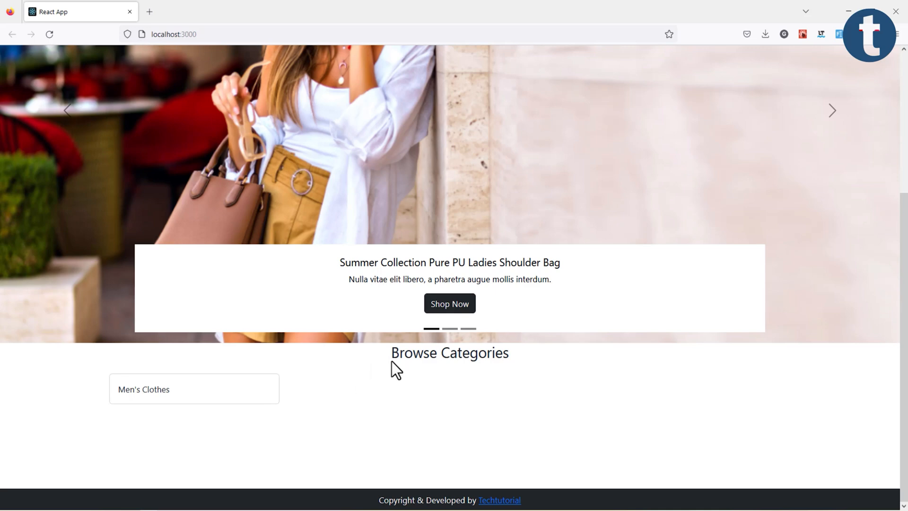
{"action": "double_click", "coordinate": [449, 353]}
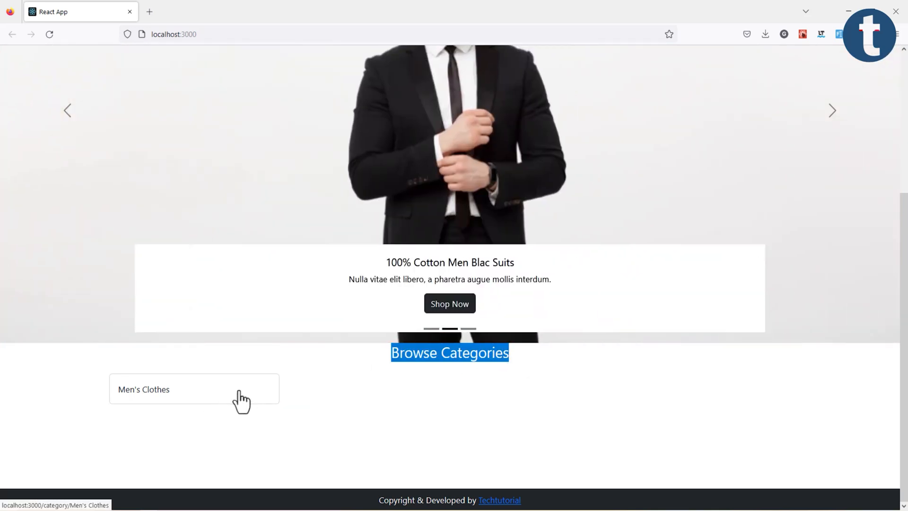
{"action": "mouse_move", "coordinate": [223, 402]}
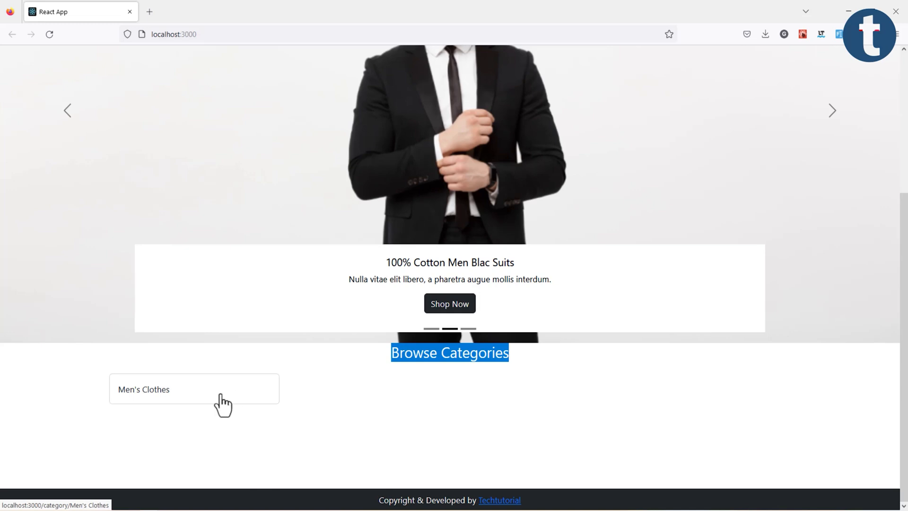
{"action": "mouse_move", "coordinate": [224, 400]}
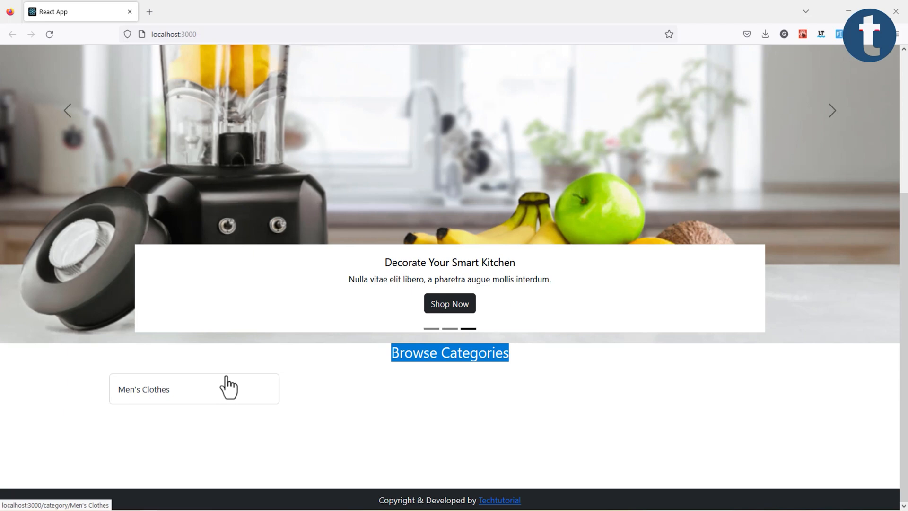
{"action": "mouse_move", "coordinate": [230, 372]}
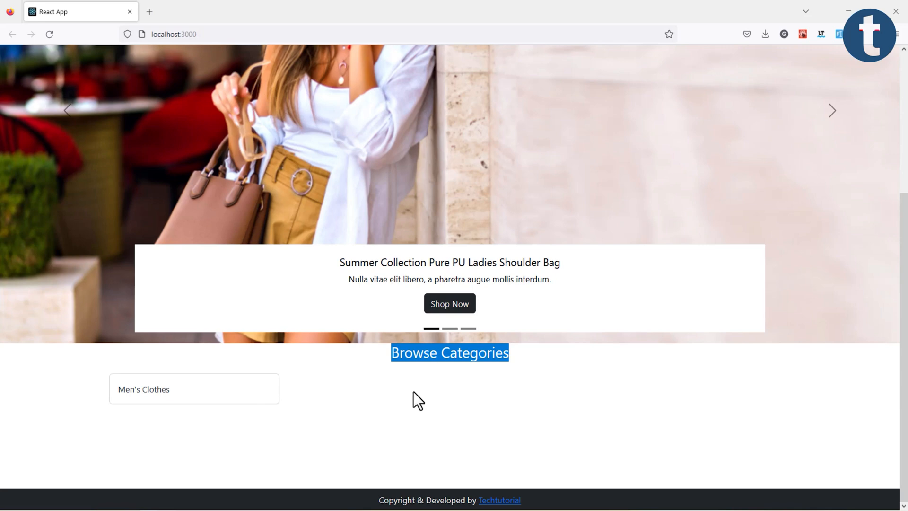
{"action": "left_click", "coordinate": [449, 353]}
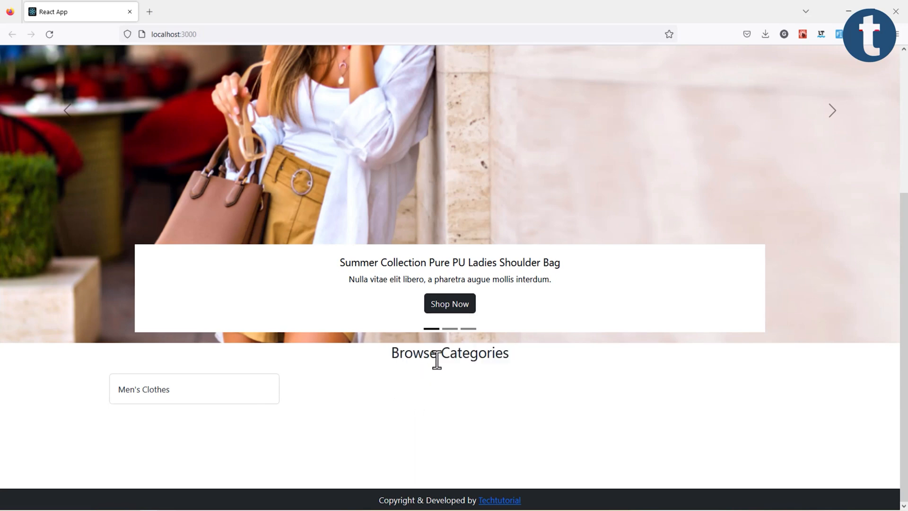
{"action": "left_click", "coordinate": [831, 111]}
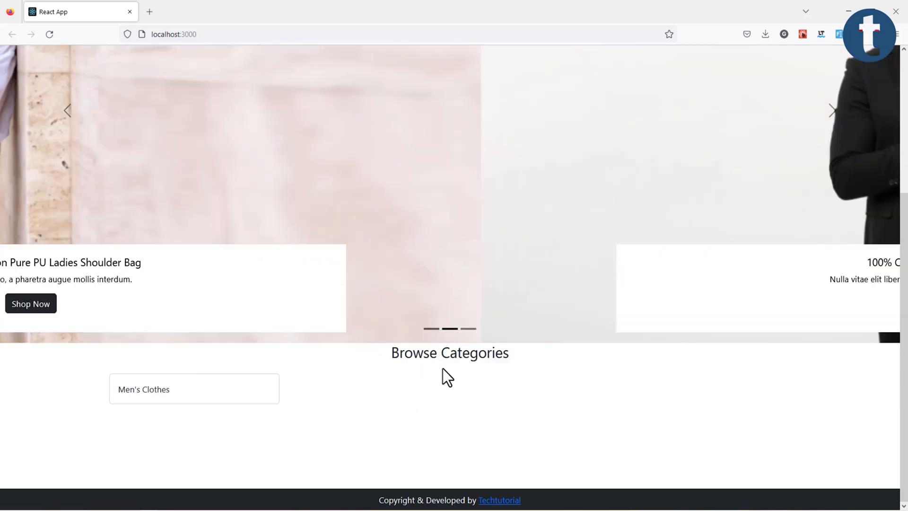
{"action": "scroll", "scroll_direction": "up", "scroll_amount": 3}
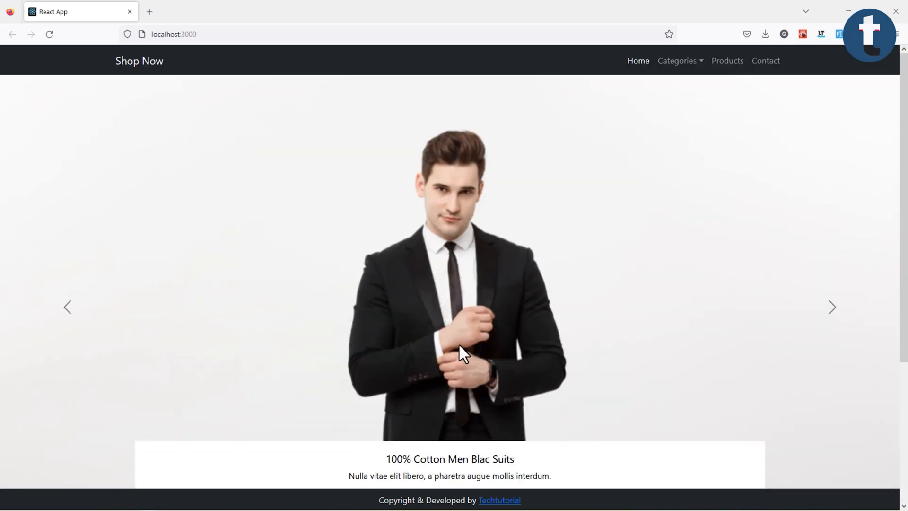